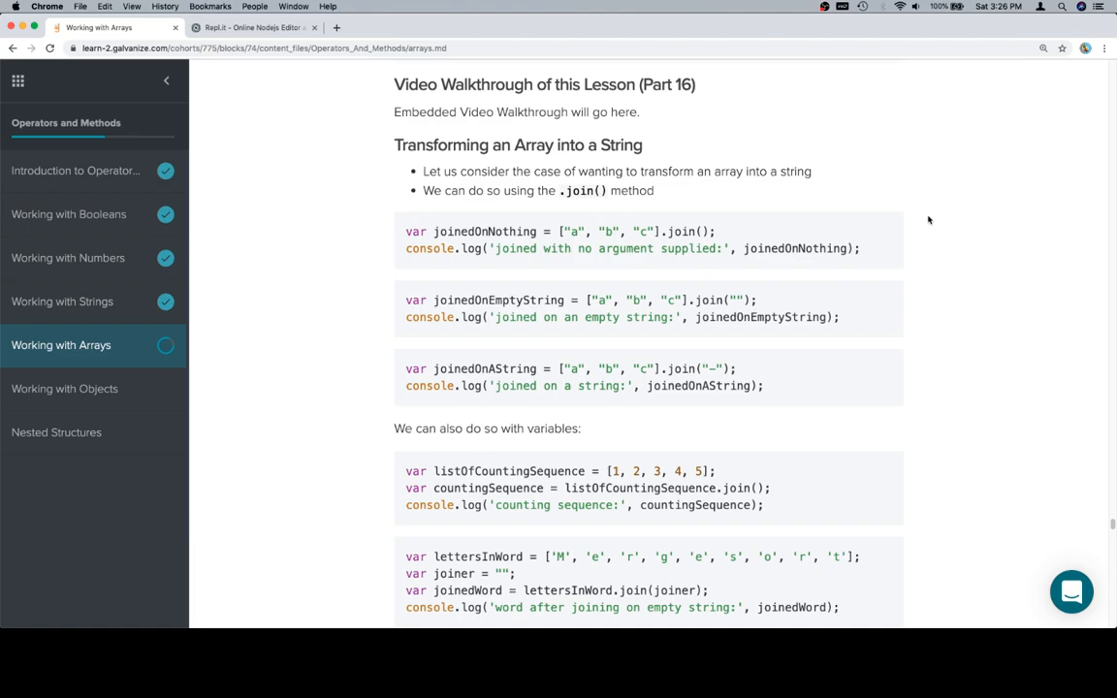
pyautogui.moveTo(758, 236)
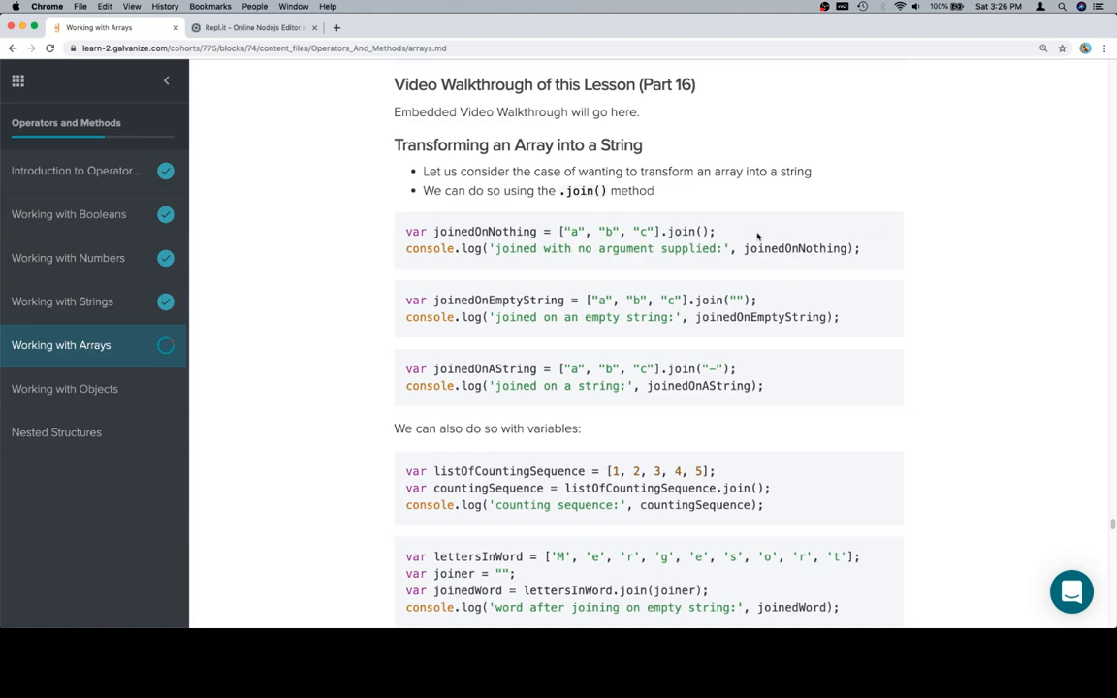
pyautogui.moveTo(790, 244)
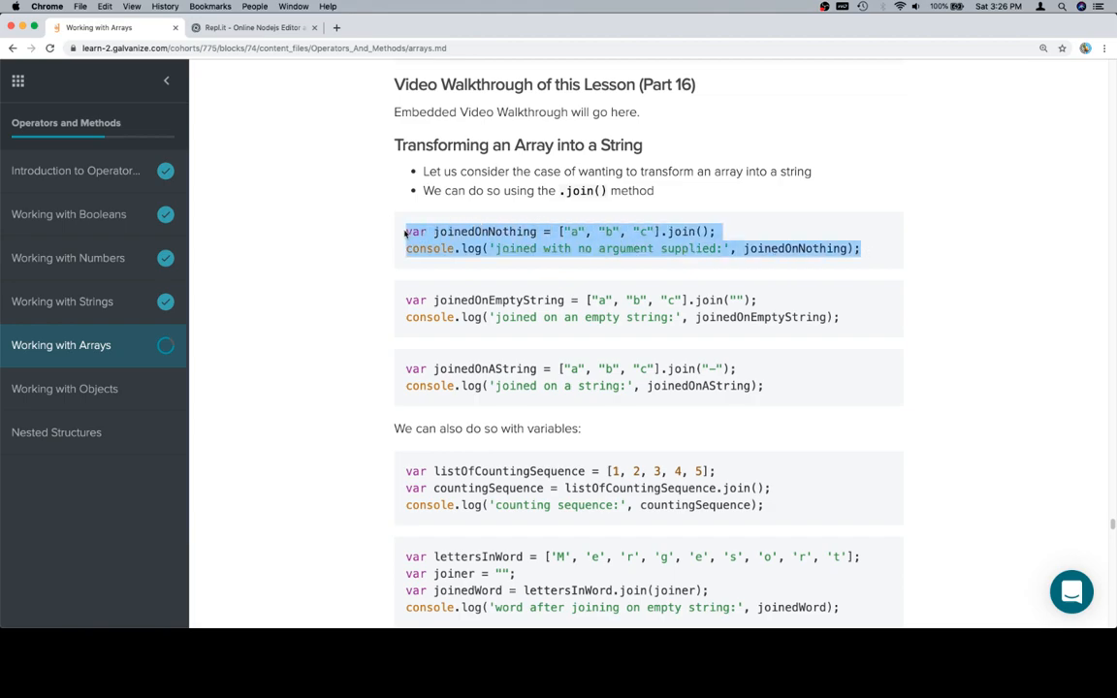
# Switch from the Learn lesson to the Repl.it editor with the copied no-argument join example
pyautogui.click(254, 27)
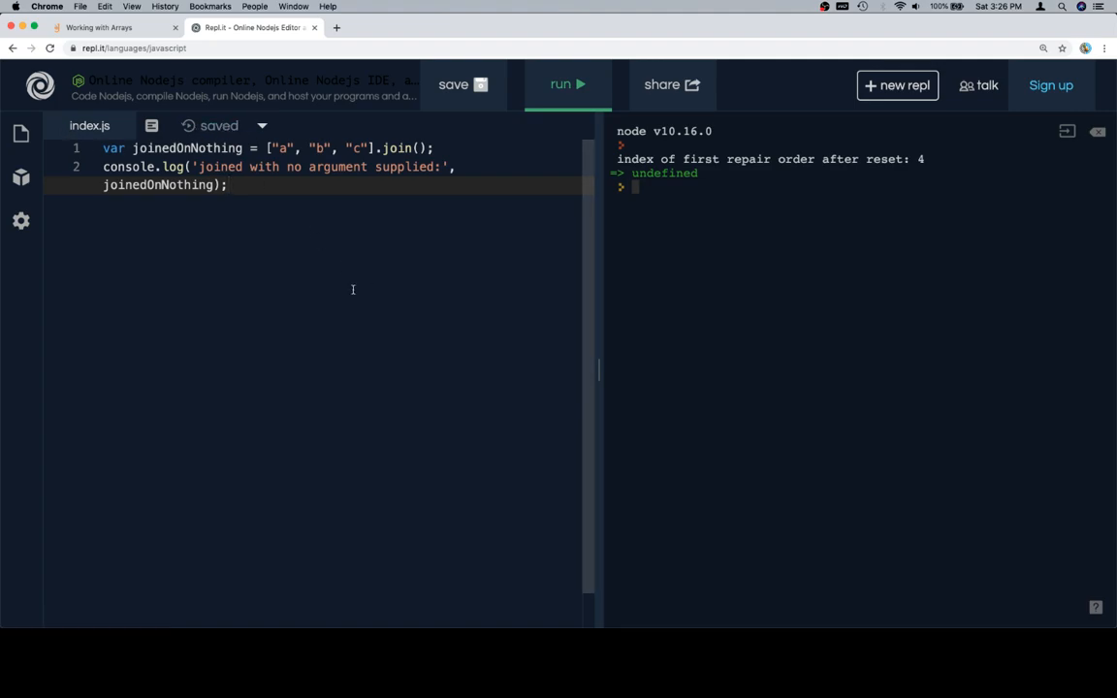
# Run the pasted ["a", "b", "c"].join() code to print a,b,c, then head back to the lesson
pyautogui.click(419, 148)
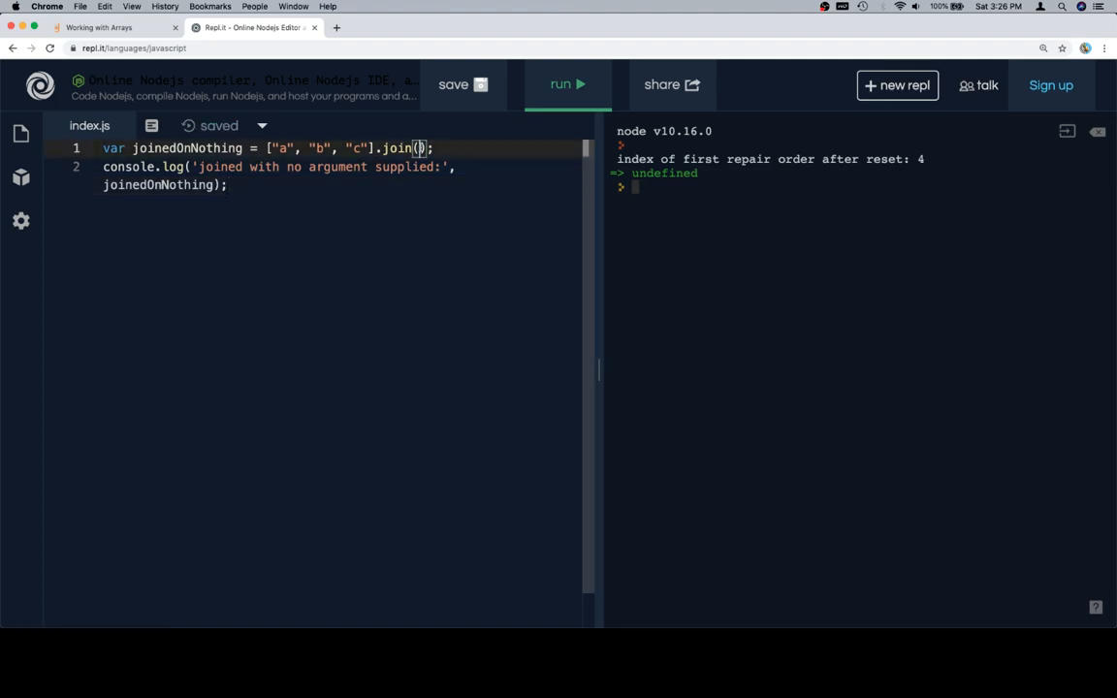
pyautogui.click(566, 85)
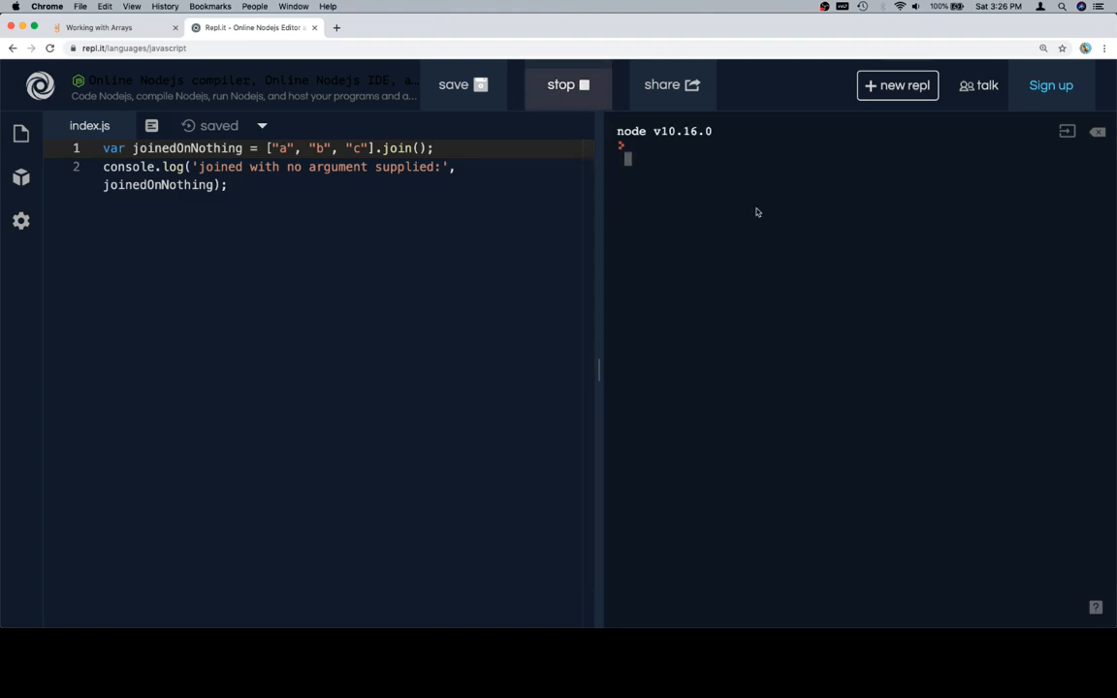
pyautogui.click(566, 85)
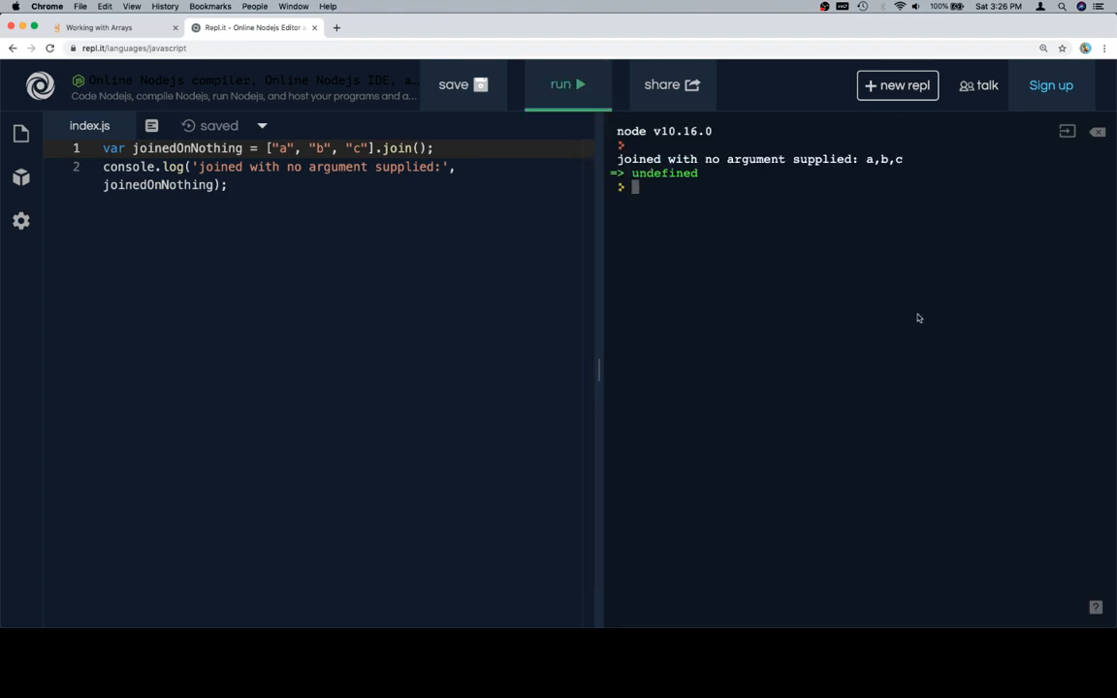
pyautogui.moveTo(881, 237)
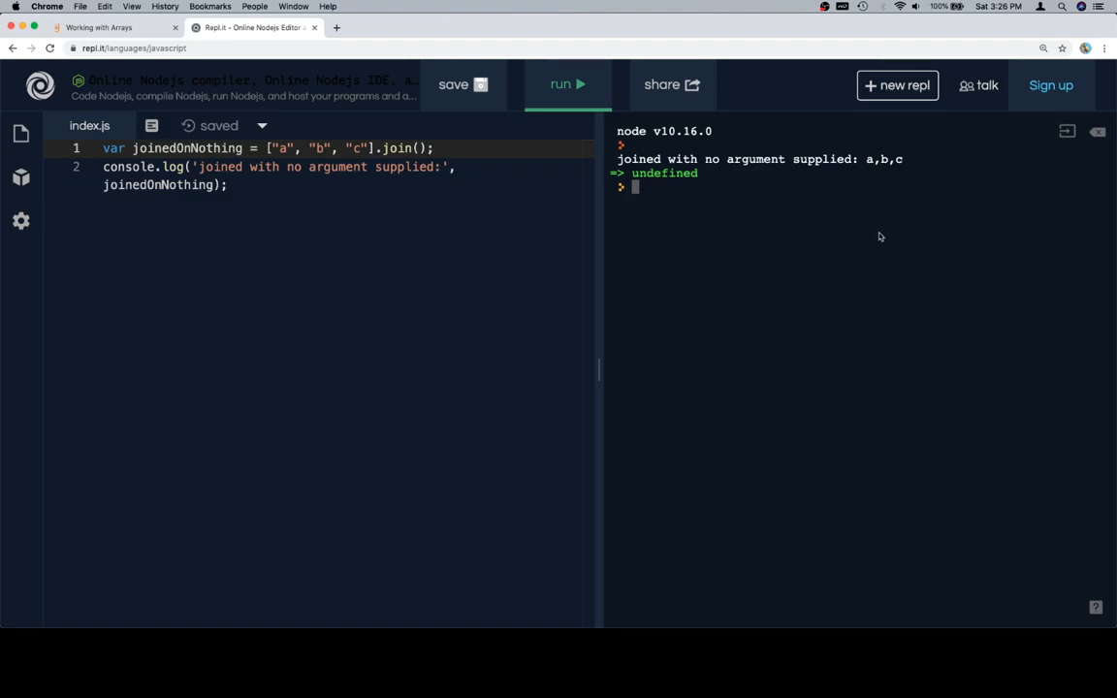
pyautogui.click(107, 27)
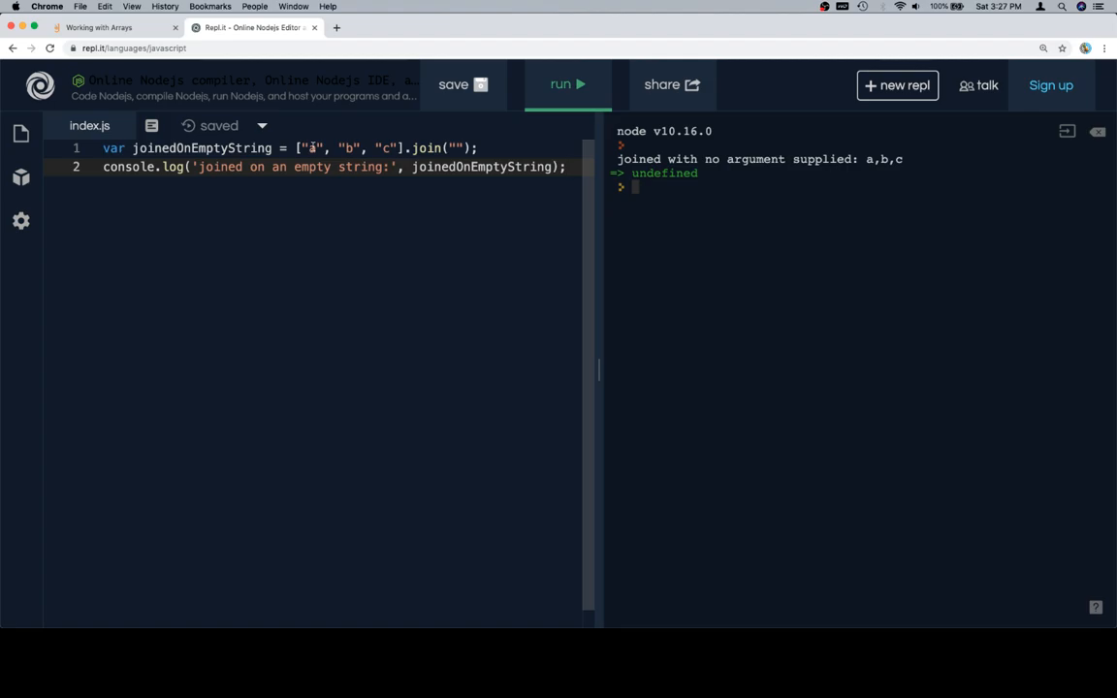
# Run the empty-string join to print abc, then go back to the lesson
pyautogui.click(566, 85)
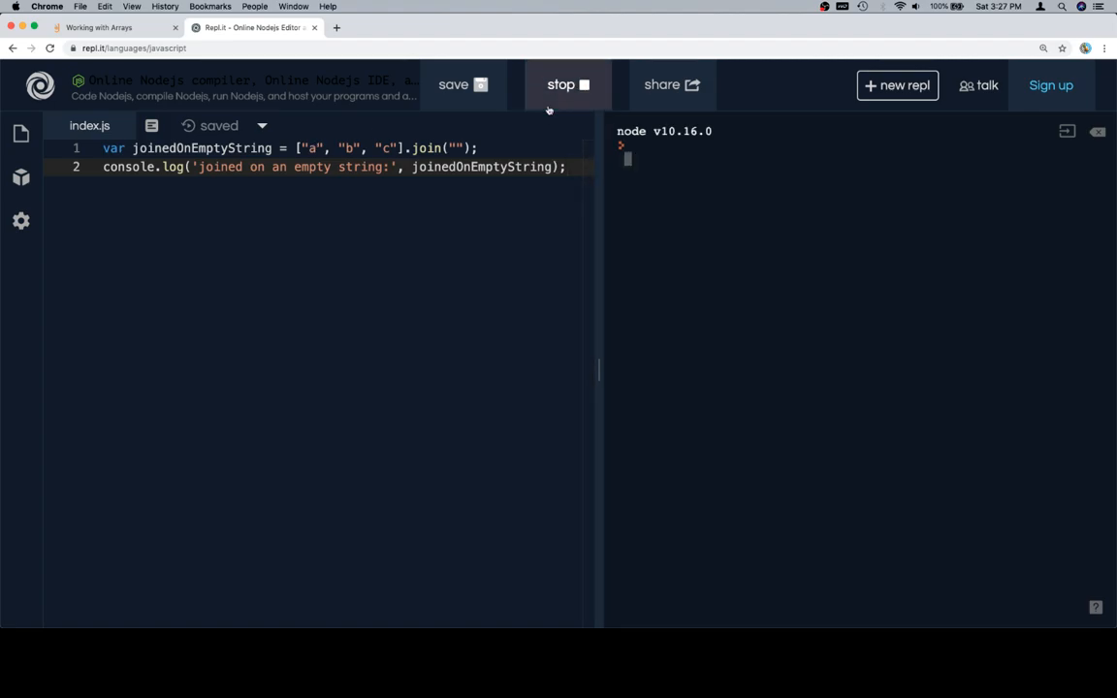
pyautogui.click(566, 86)
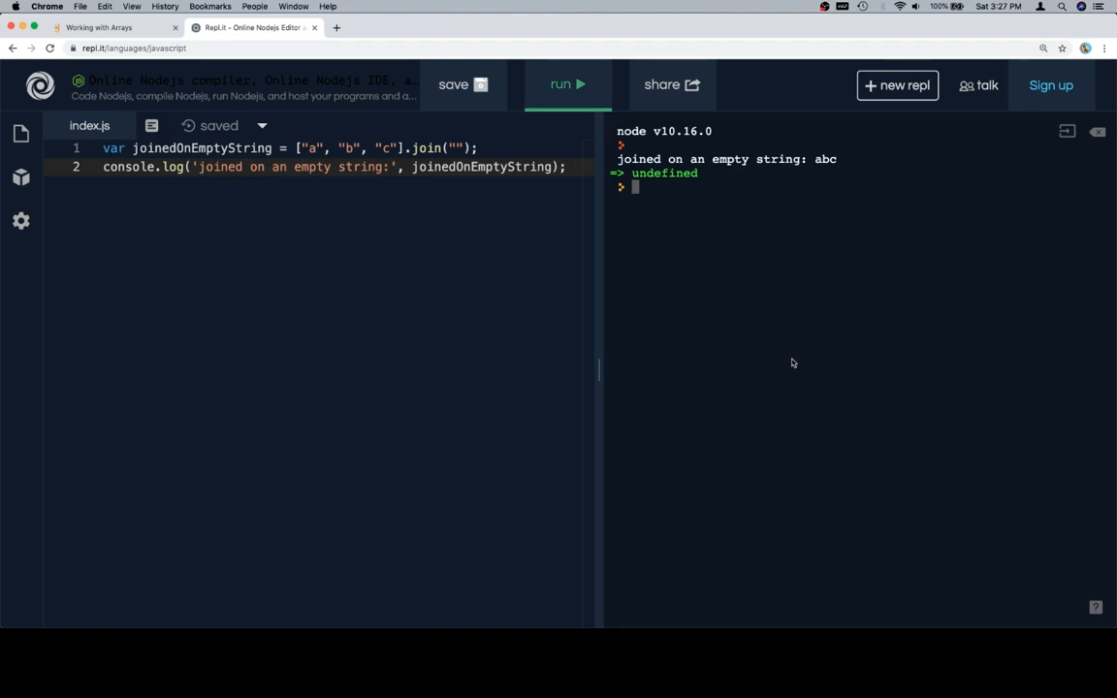
pyautogui.click(112, 27)
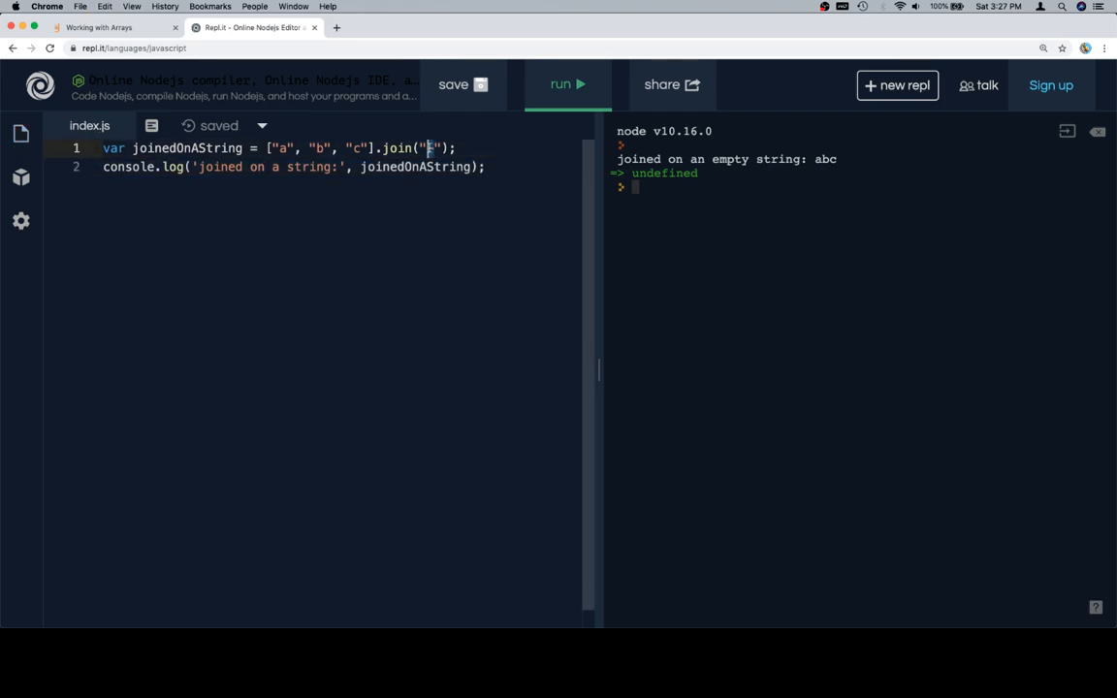
# Run the string-separator join, then rerun it with separator SEPERATOR giving aSEPERATEDbSEPERATEDc
pyautogui.click(567, 85)
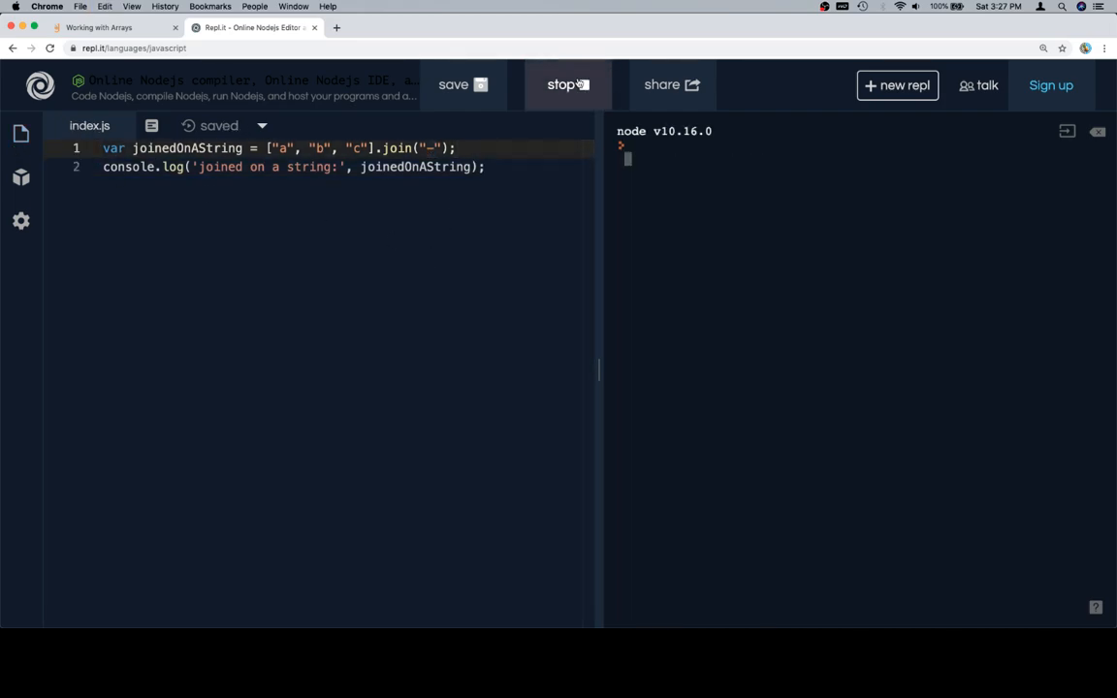
pyautogui.click(567, 85)
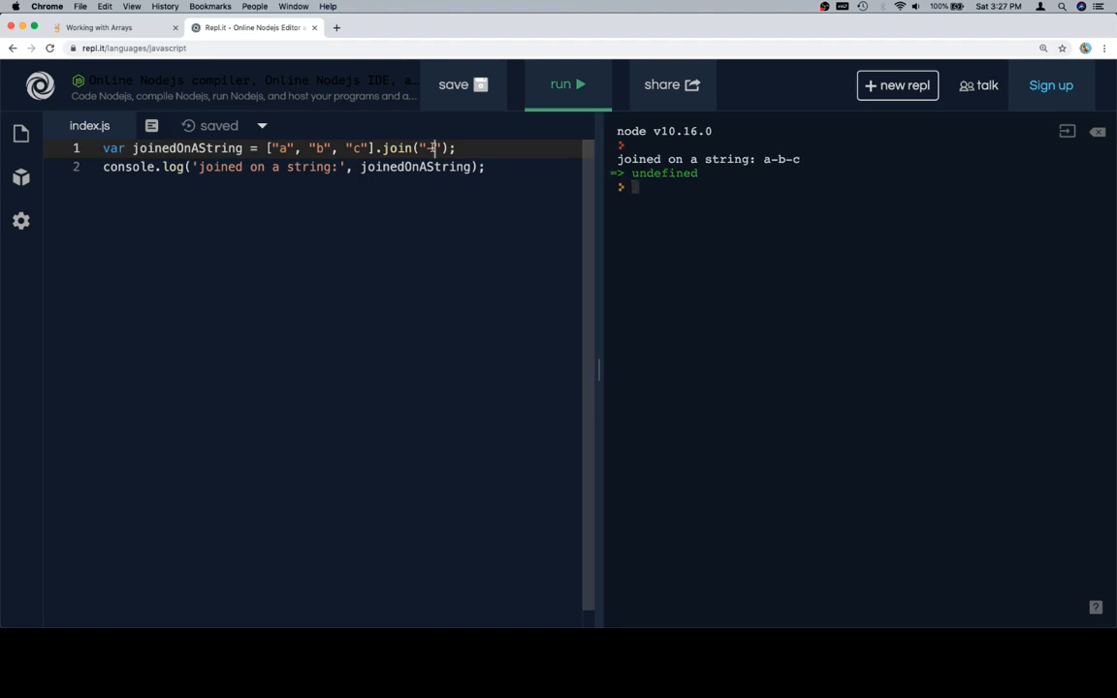
pyautogui.write('SEP')
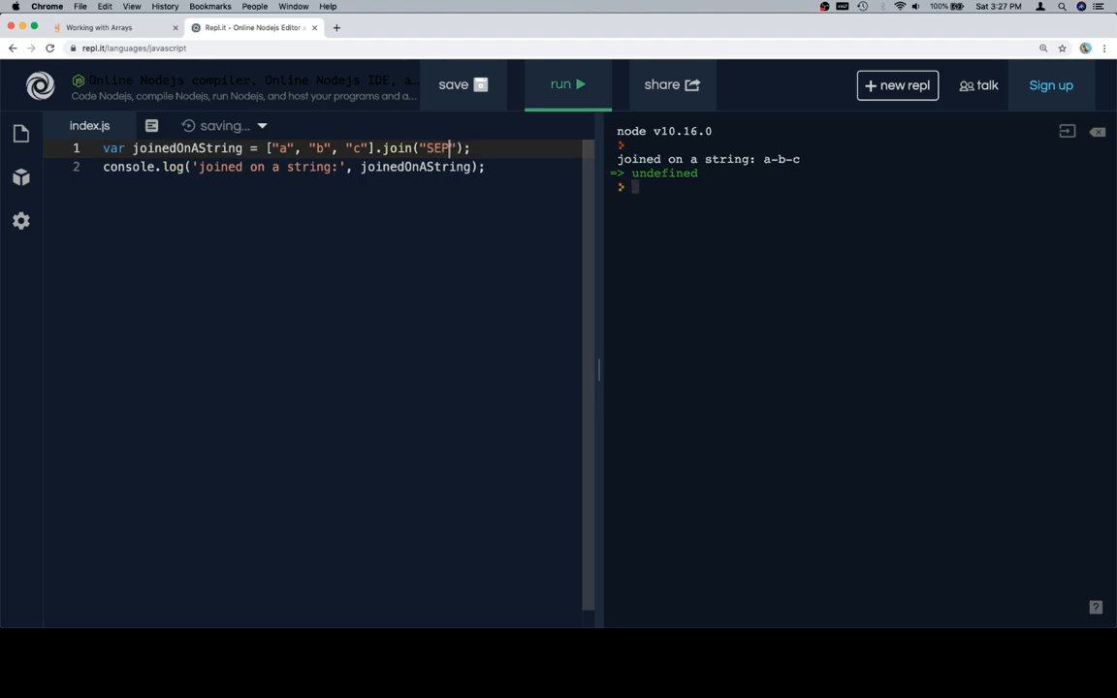
pyautogui.write('ERAT')
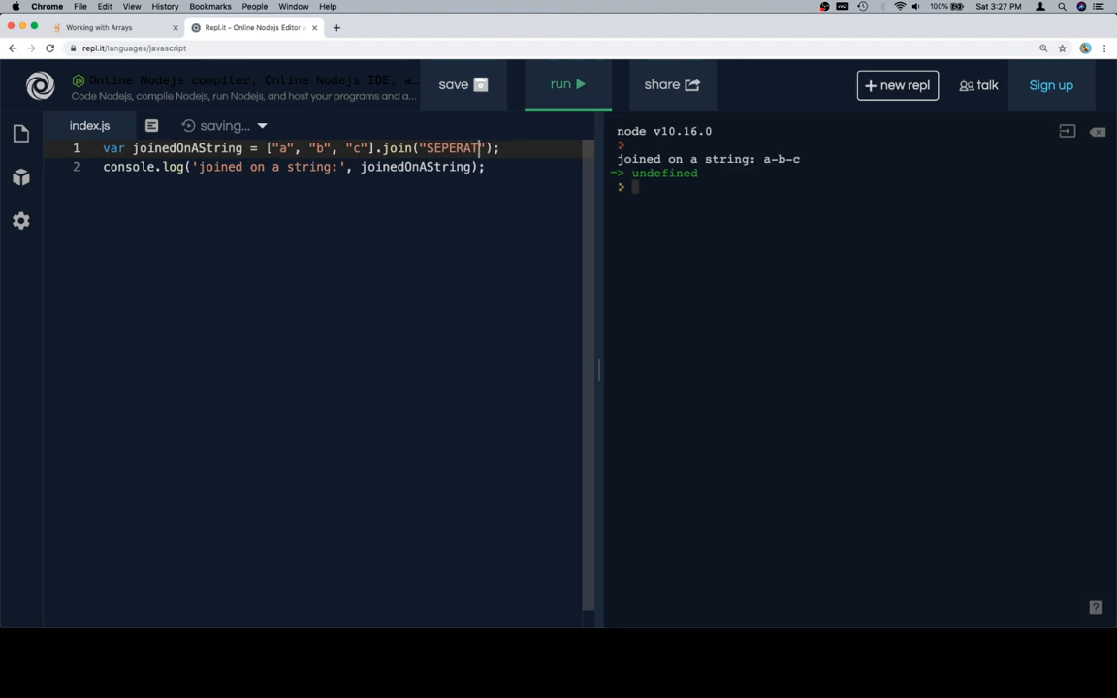
pyautogui.write('OR')
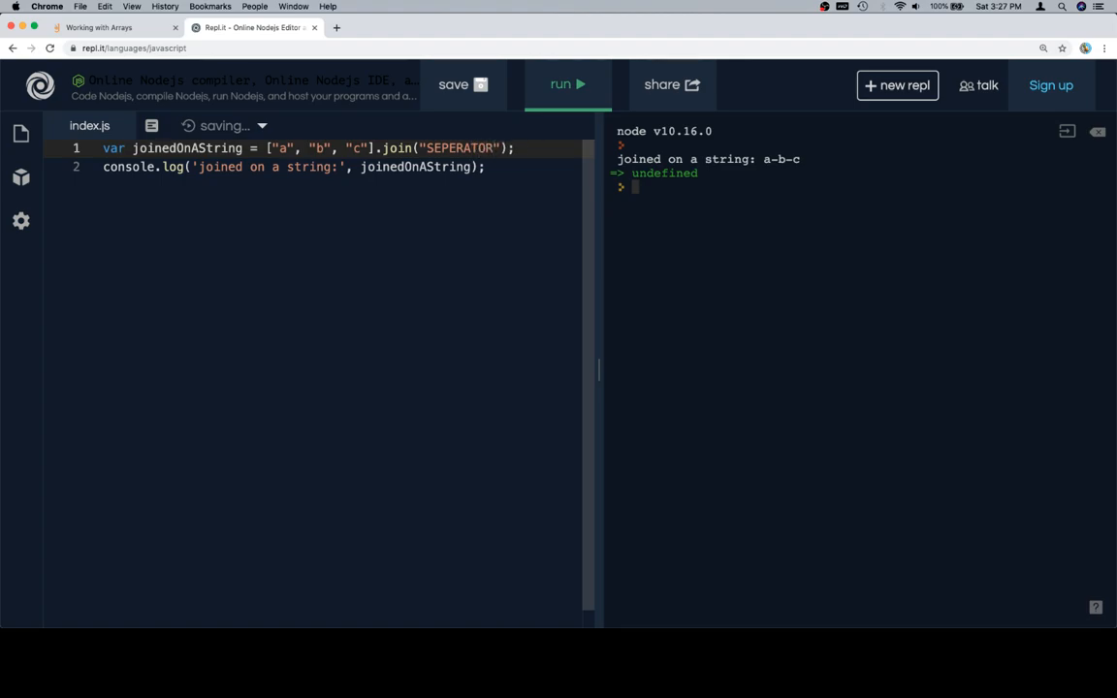
pyautogui.click(566, 86)
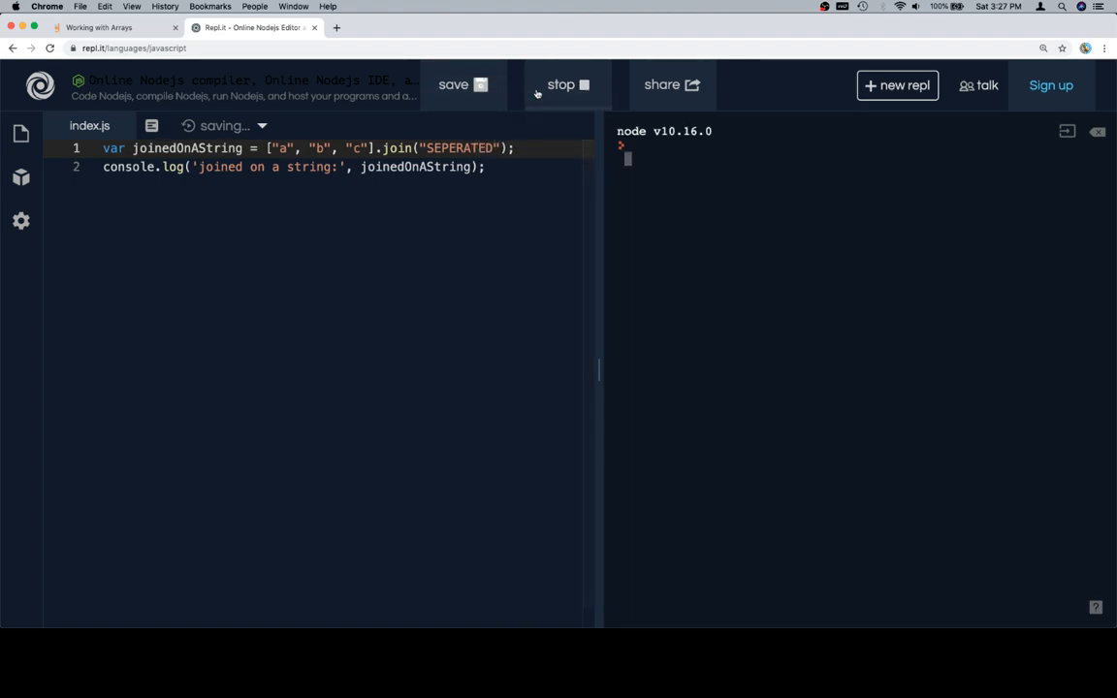
pyautogui.click(566, 86)
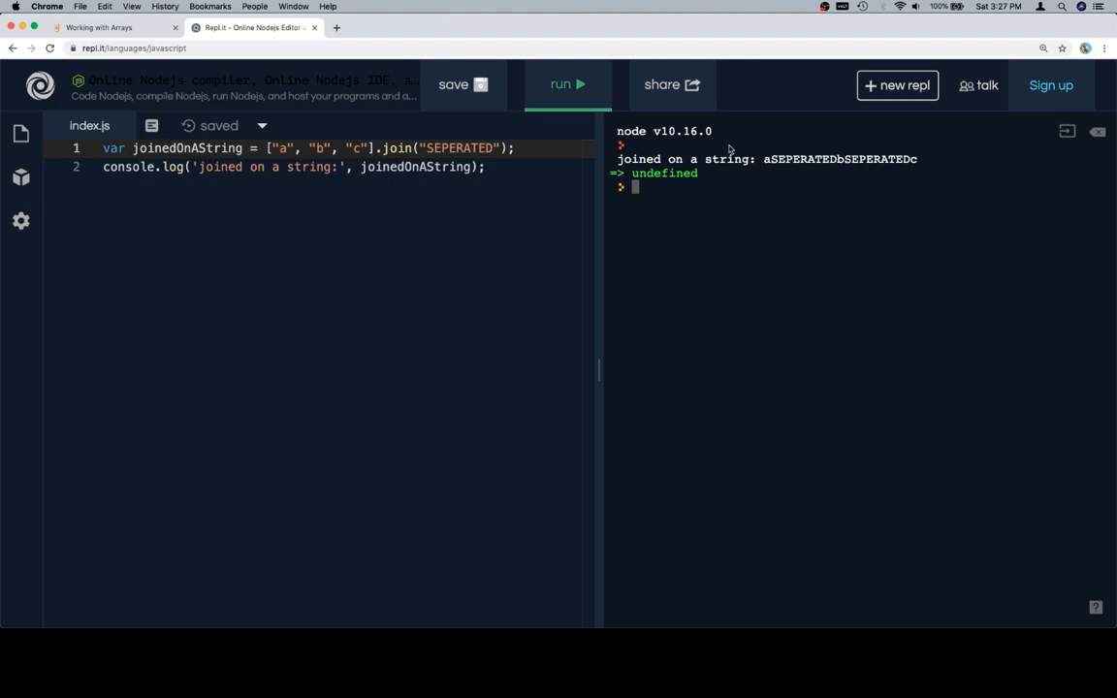
# Replace the separator with --- and run to print a --- b --- c, then return to the lesson
pyautogui.doubleClick(458, 147)
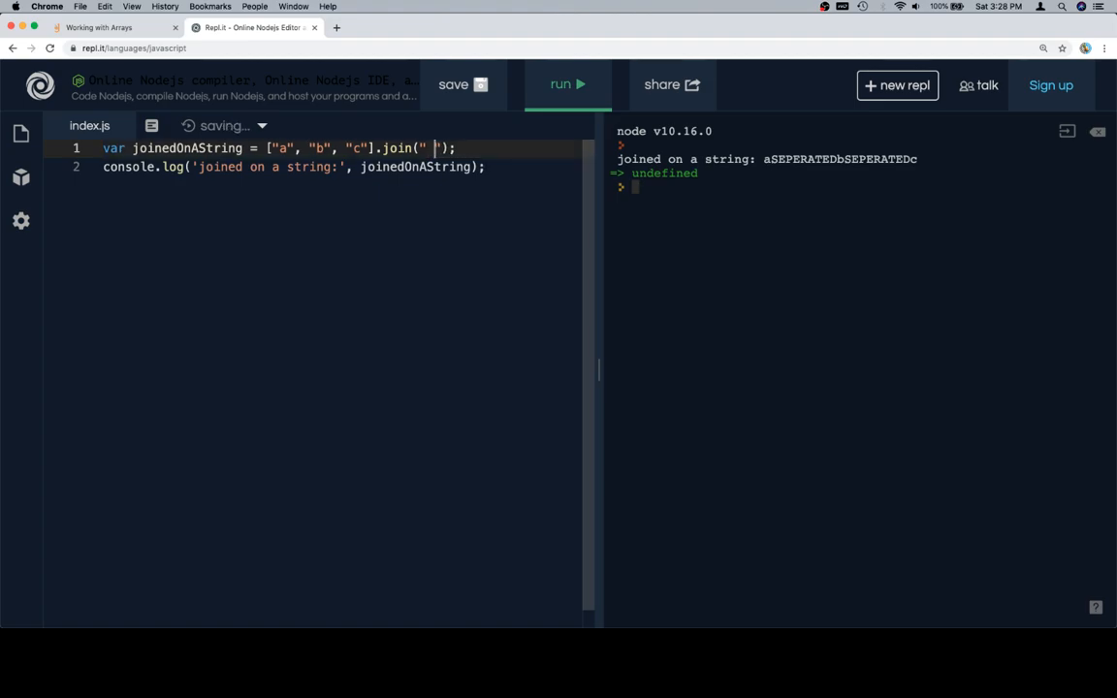
pyautogui.write('---')
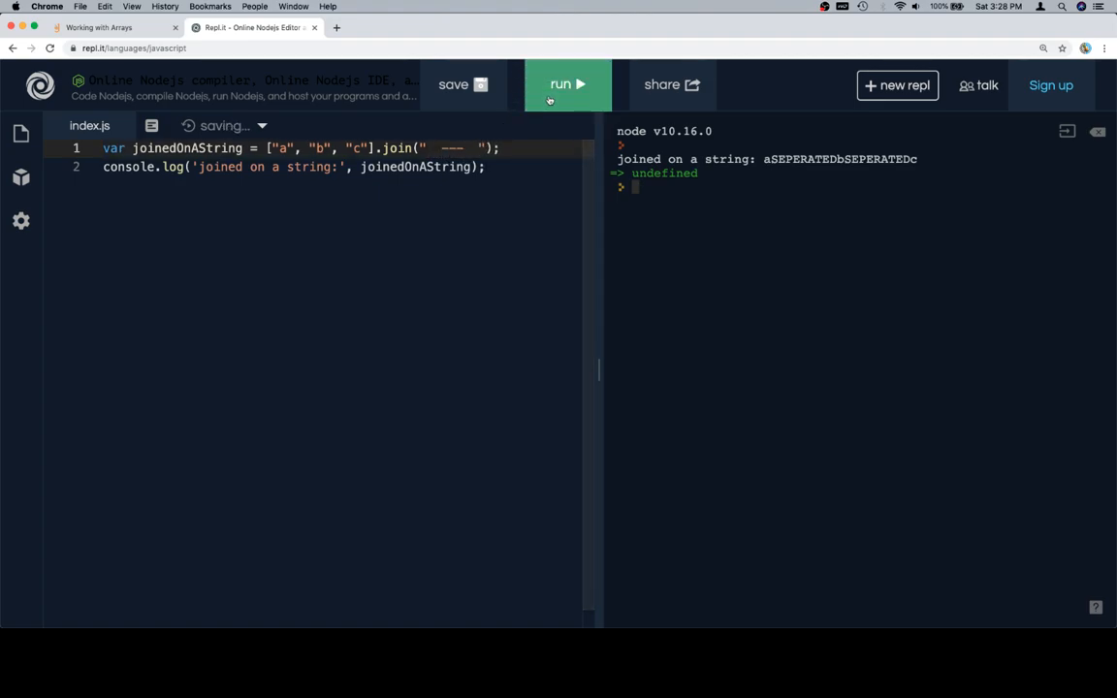
pyautogui.click(566, 85)
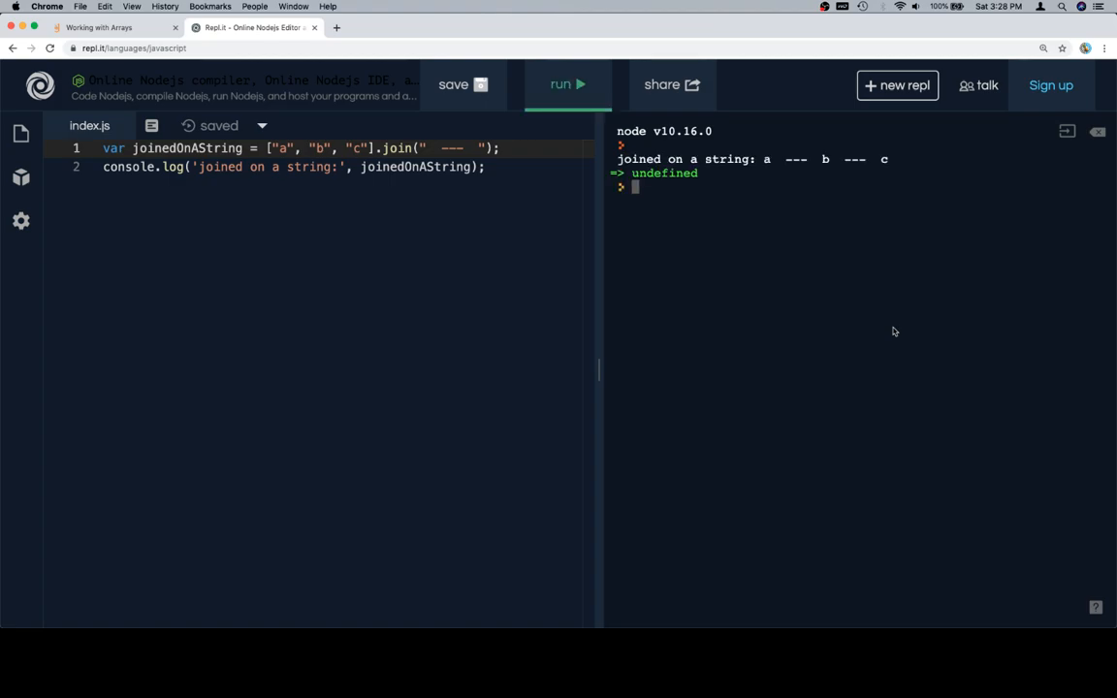
pyautogui.click(107, 28)
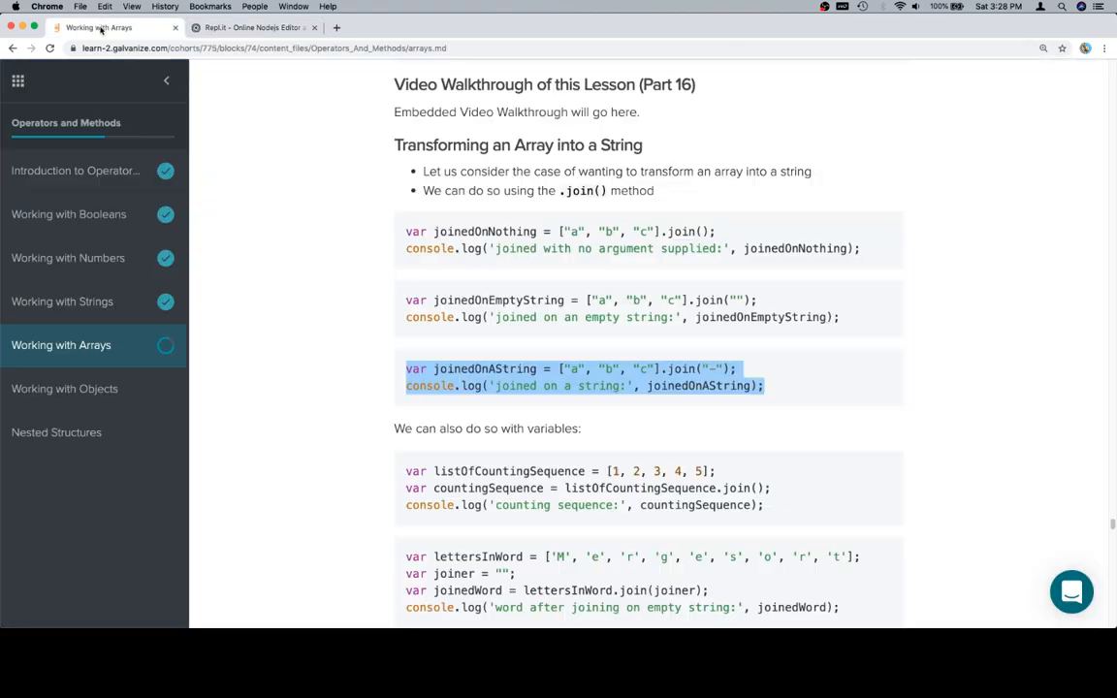
# Scroll the lesson down to the listOfCountingSequence join example
pyautogui.scroll(-3)
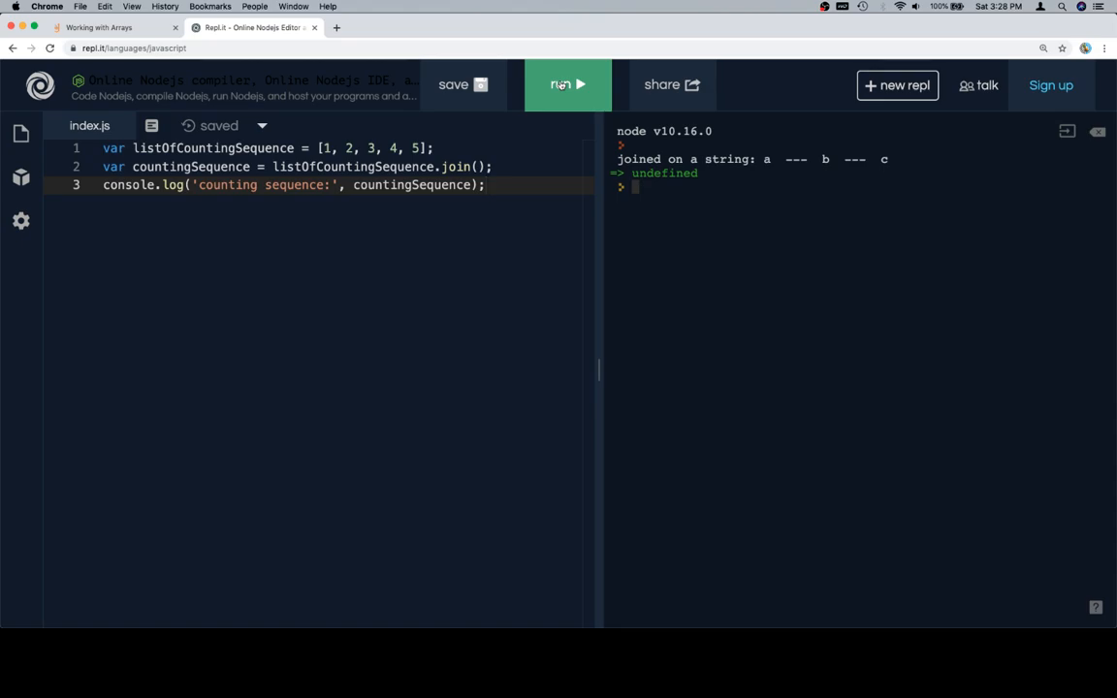
# Run the [1, 2, 3, 4, 5] join to print 1,2,3,4,5, then return to the lesson
pyautogui.click(567, 85)
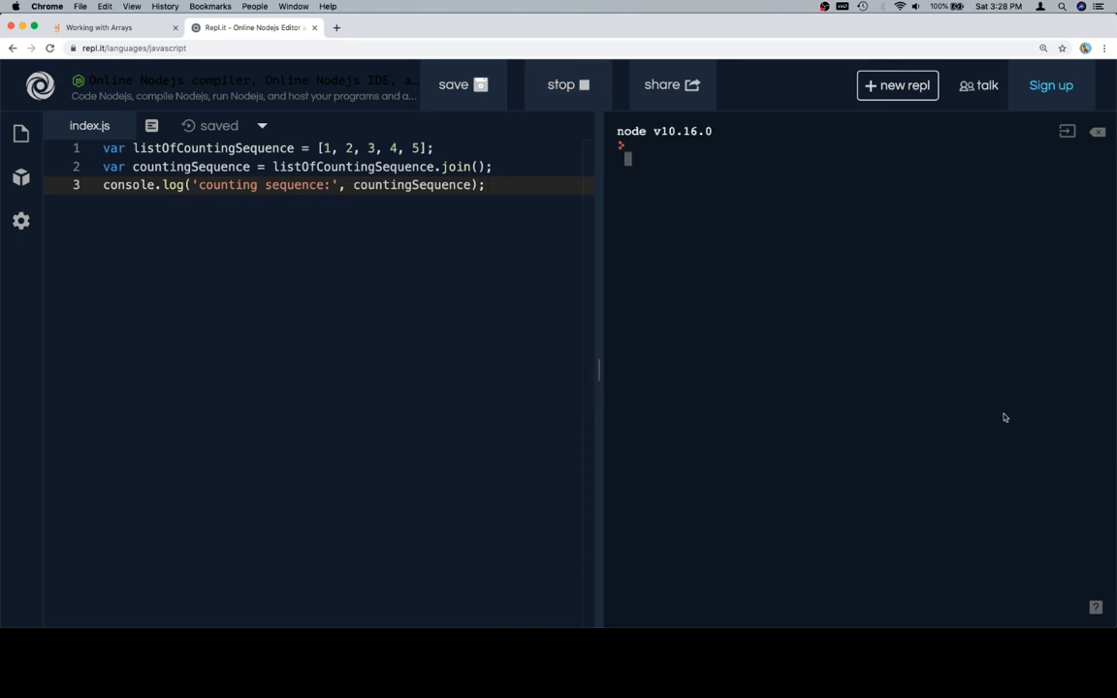
pyautogui.click(566, 86)
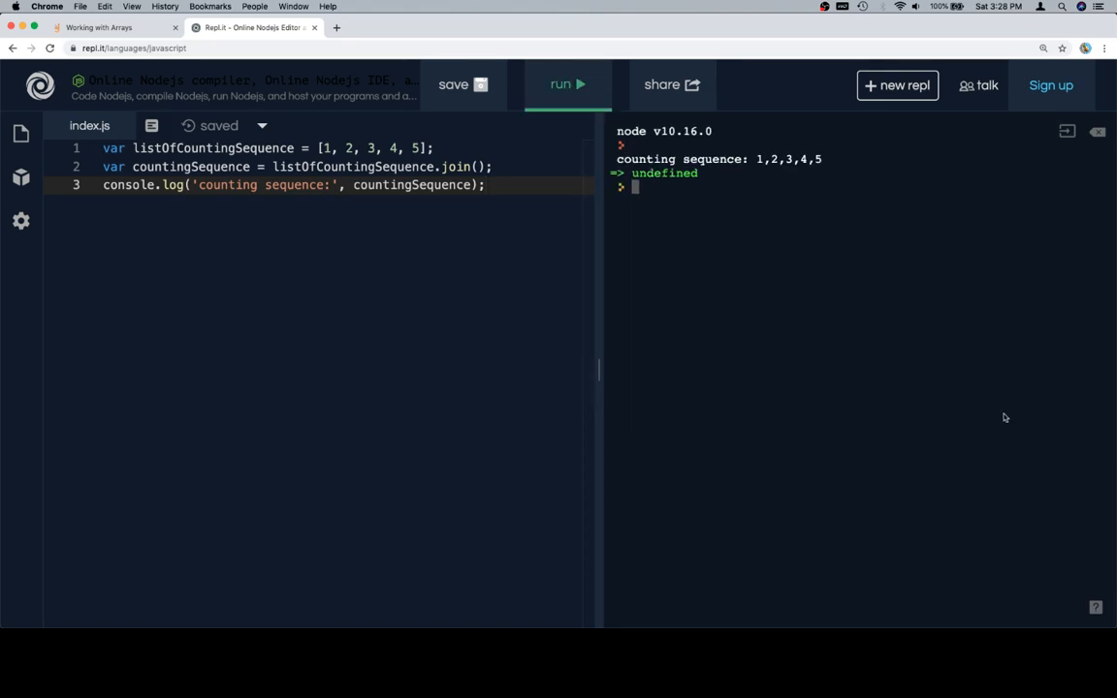
pyautogui.click(113, 27)
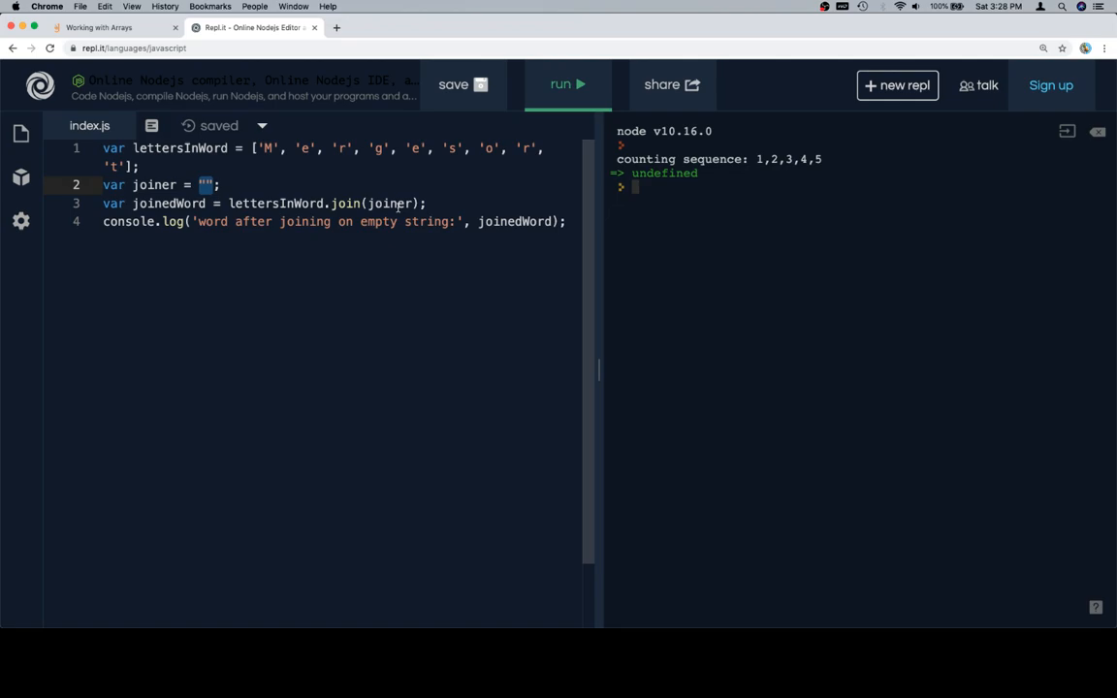
# Run the lettersInWord empty-string join so the console prints Mergesort
pyautogui.click(566, 85)
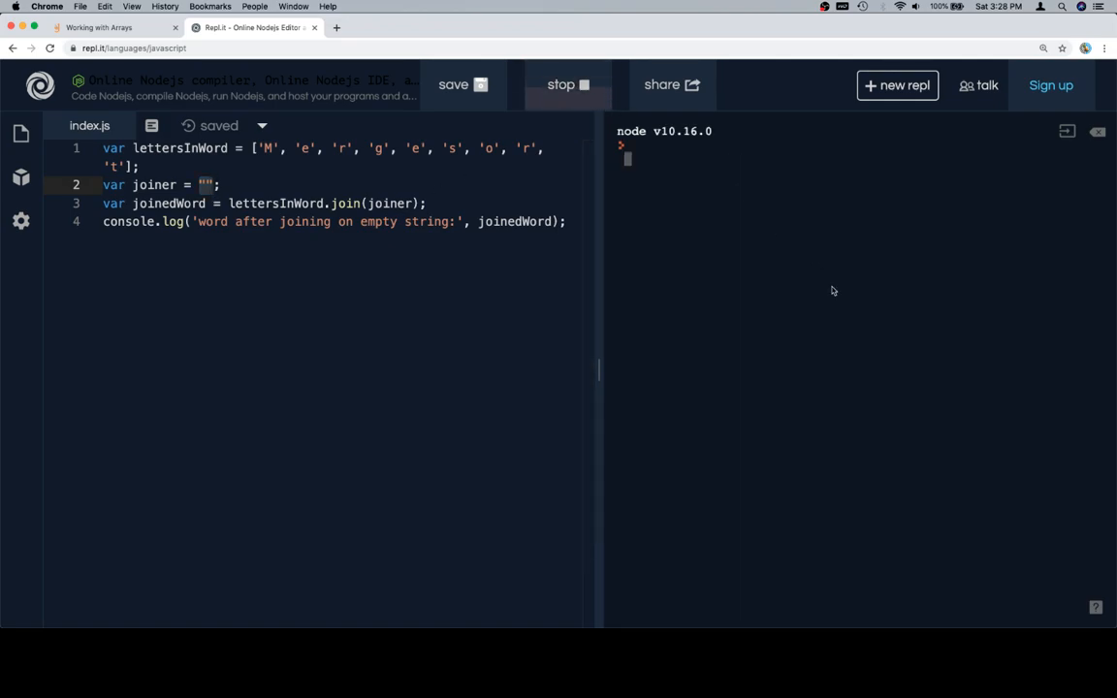
pyautogui.click(566, 85)
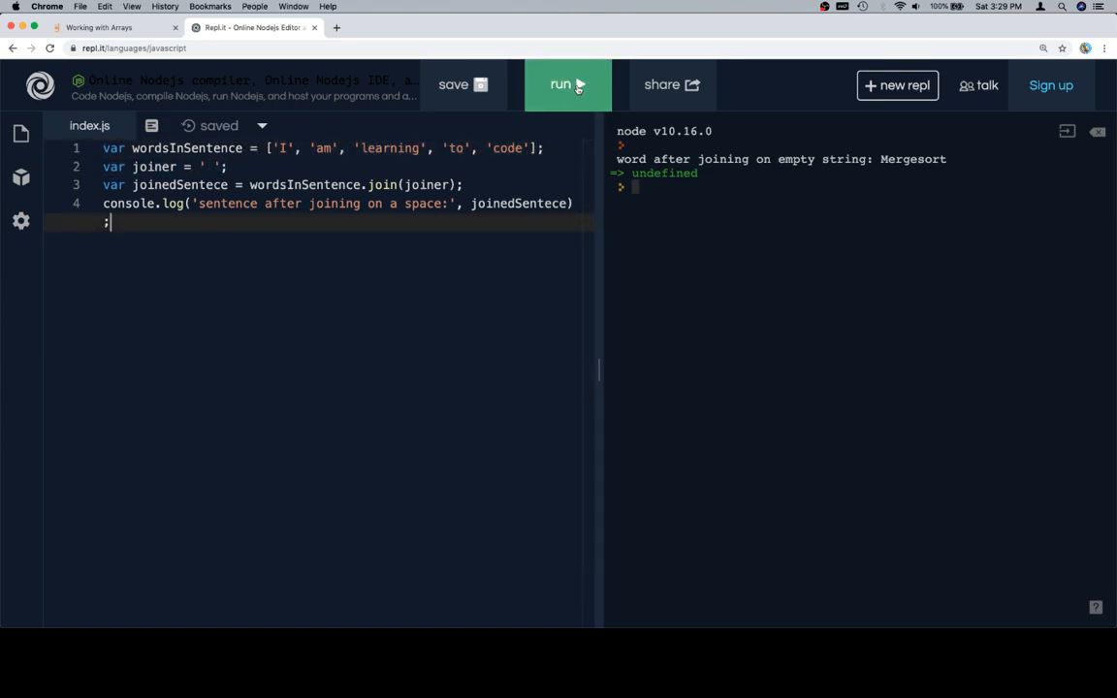
# Run the wordsInSentence space join so the console prints I am learning to code
pyautogui.click(567, 86)
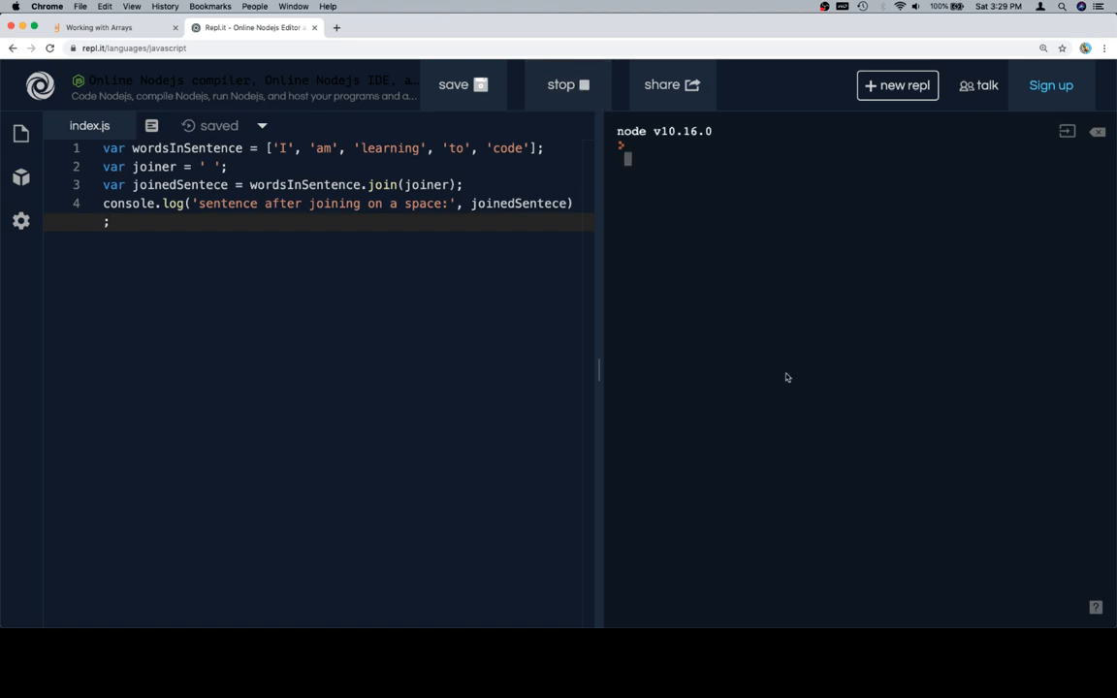
pyautogui.click(566, 85)
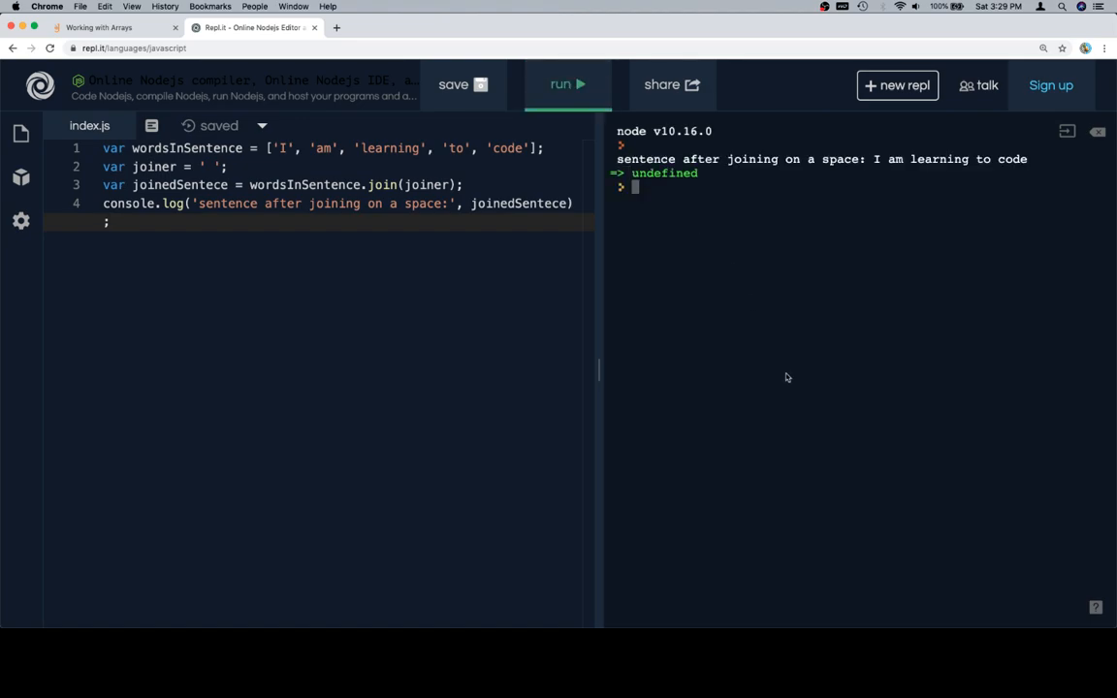
pyautogui.moveTo(694, 291)
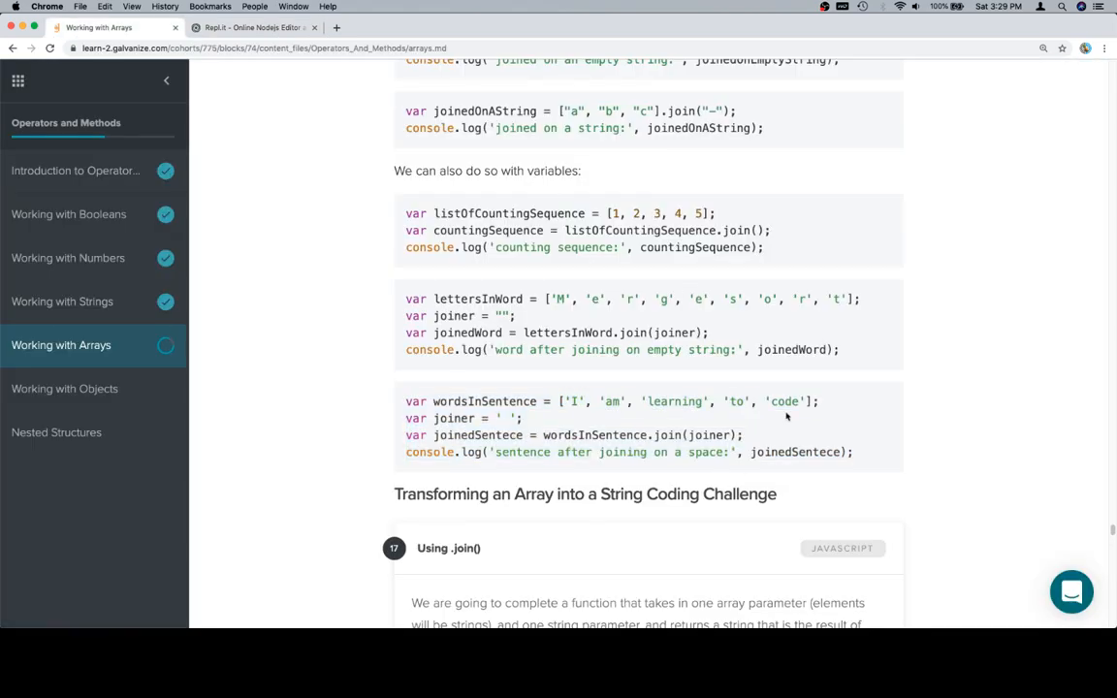
# Scroll the Working with Arrays lesson to the Using .join() applyJoin challenge editor
pyautogui.scroll(-3)
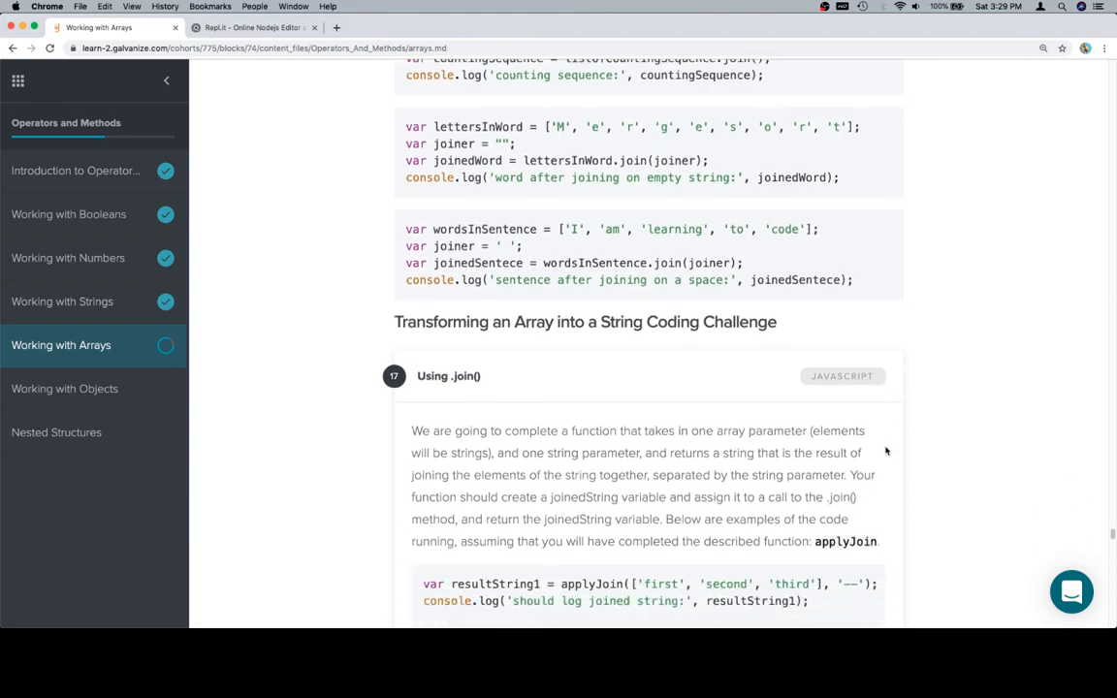
pyautogui.scroll(-3)
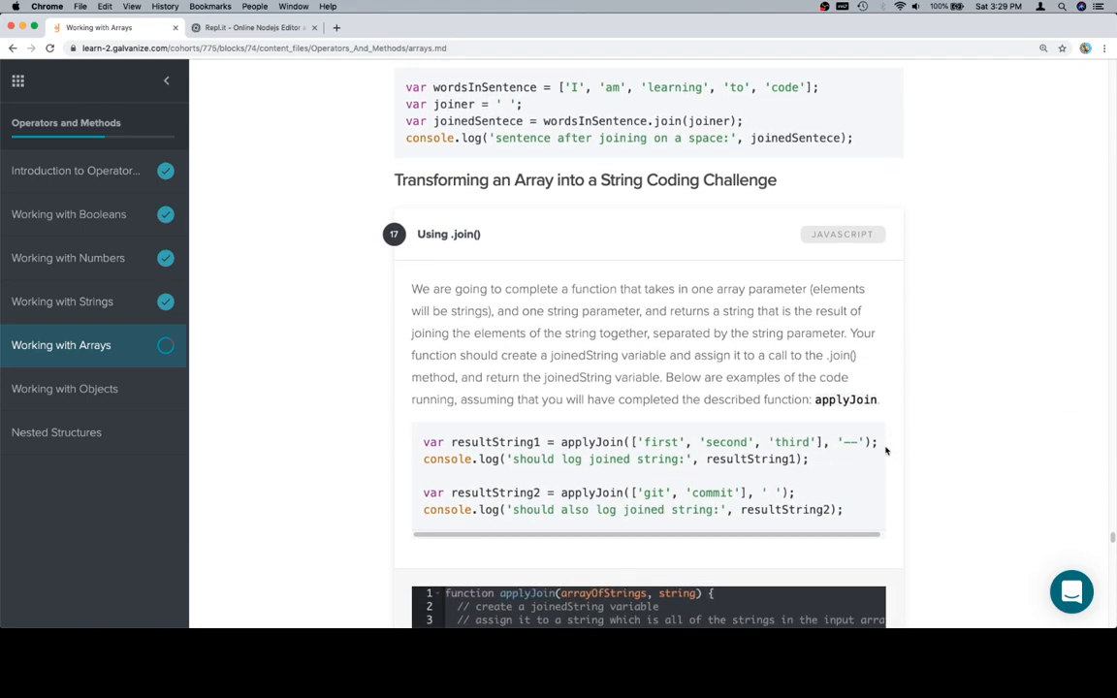
pyautogui.scroll(-3)
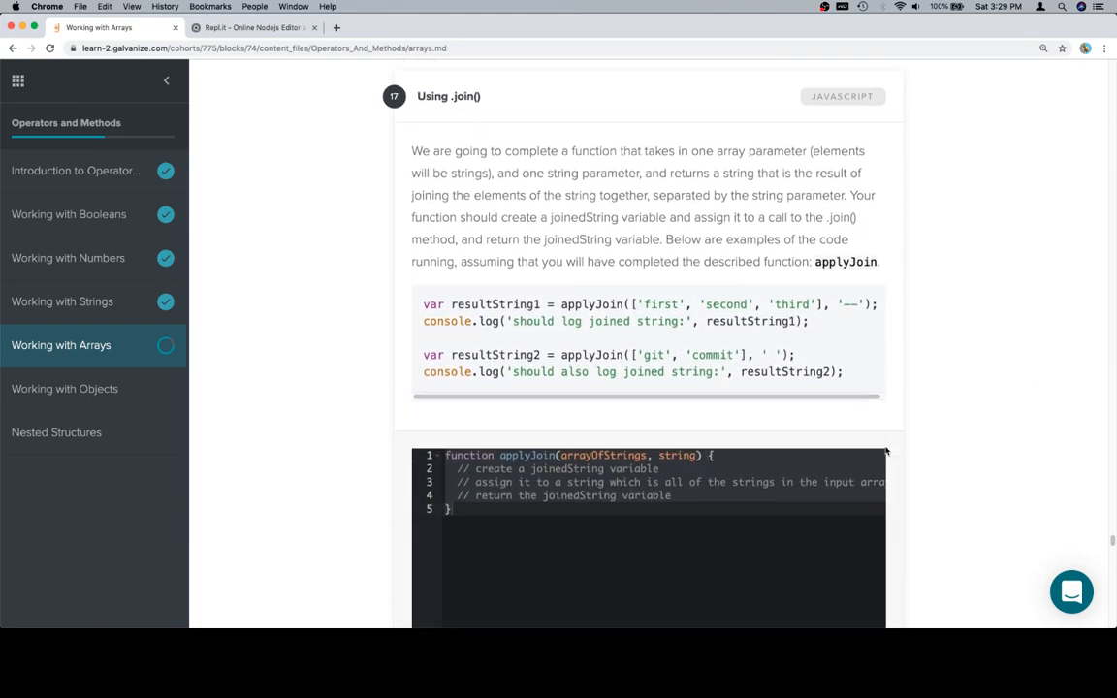
pyautogui.scroll(3)
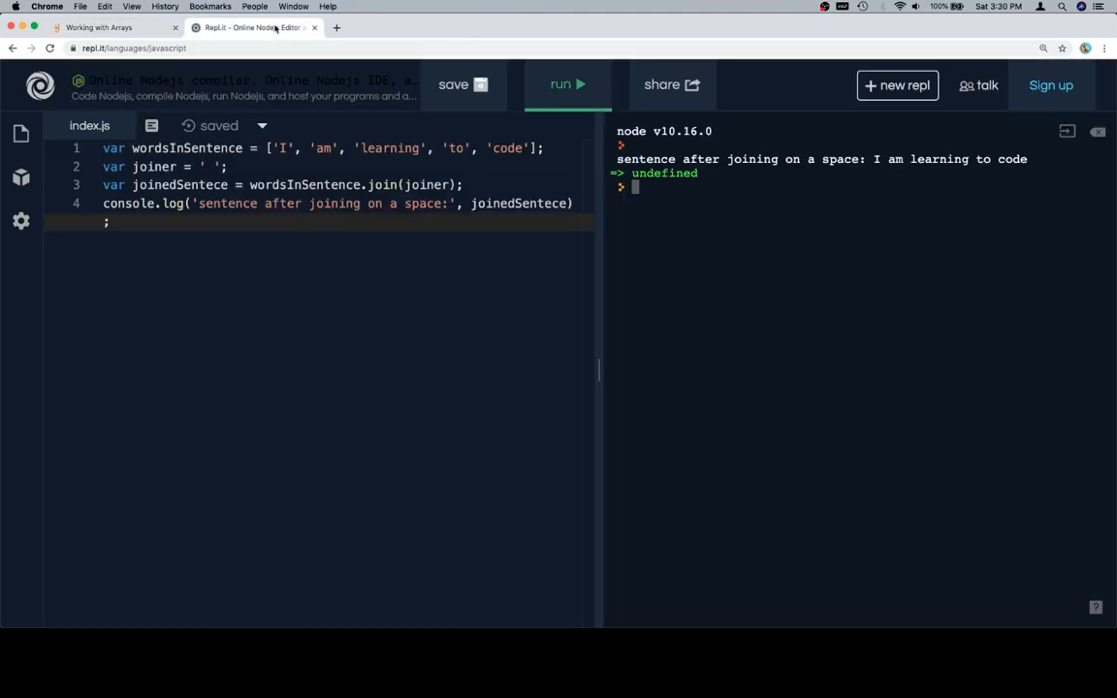
# Locate and select the applyJoin starter function code in the Learn challenge for copying
pyautogui.click(198, 167)
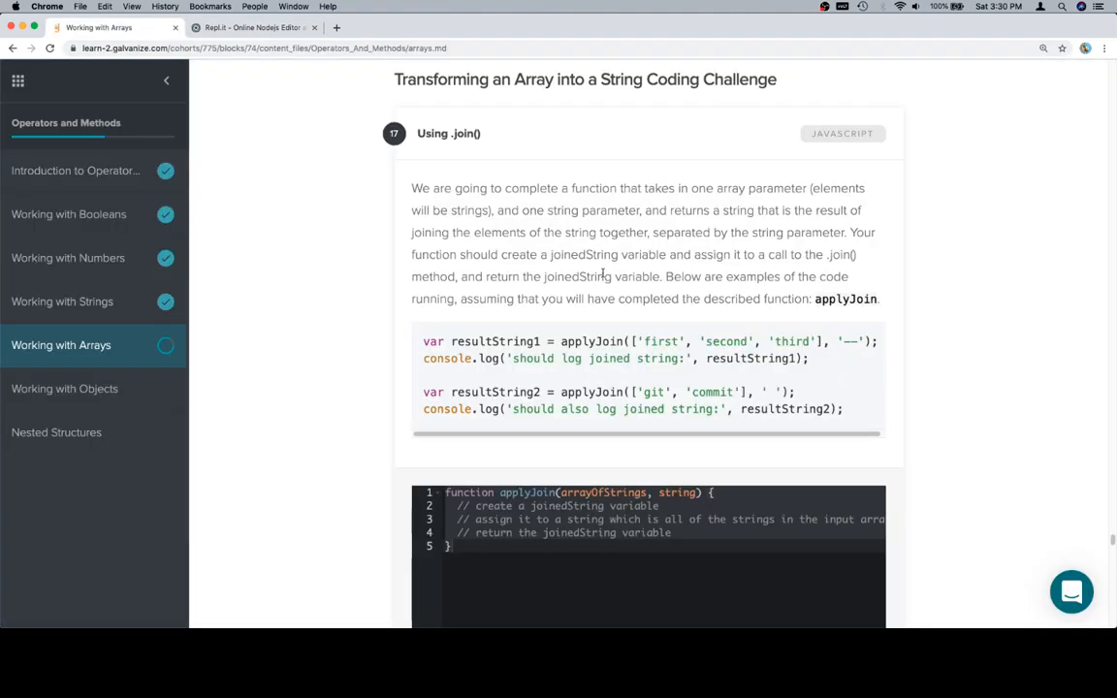
pyautogui.scroll(-3)
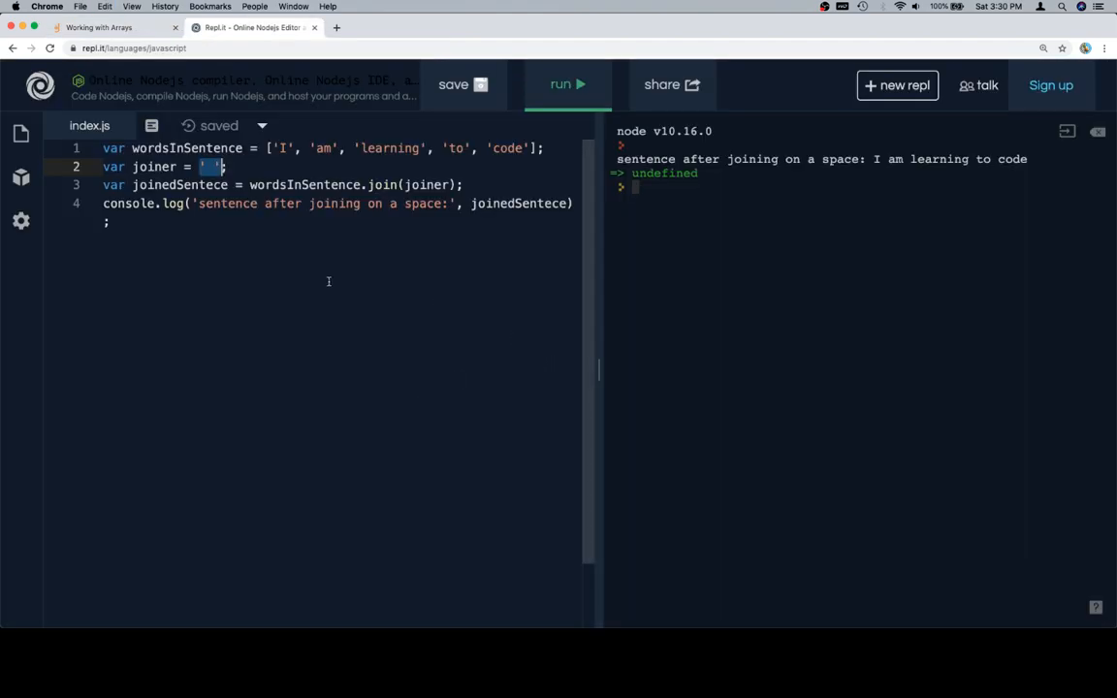
pyautogui.click(113, 27)
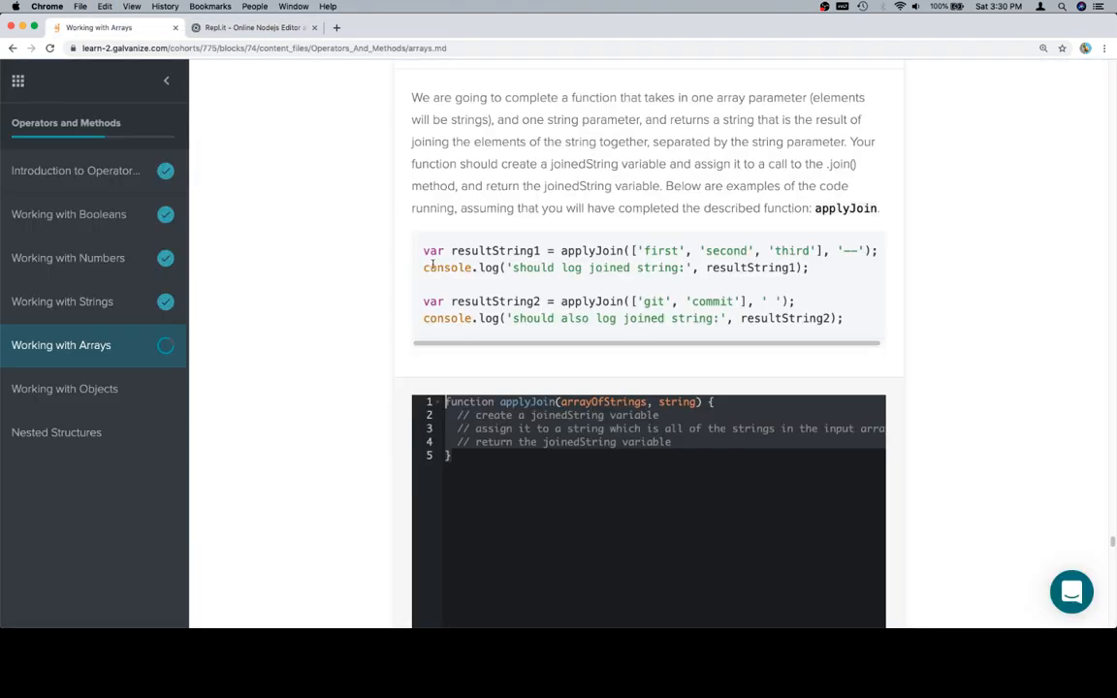
pyautogui.moveTo(423, 250); pyautogui.dragTo(838, 318)
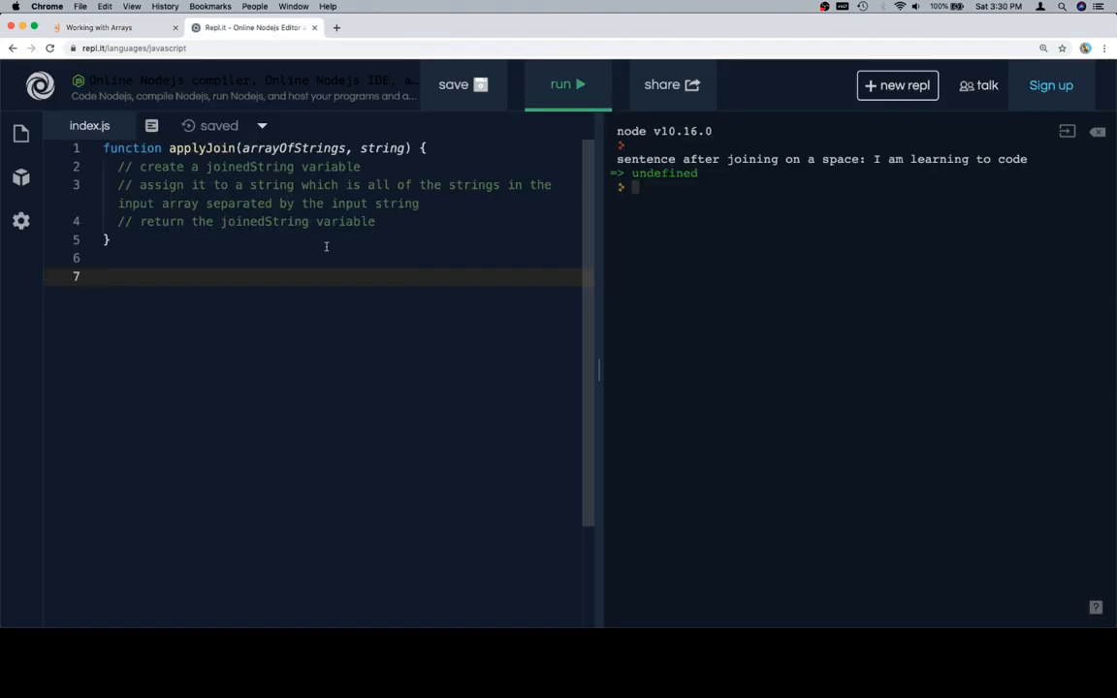
# Add the example call applyJoin(['first', 'second', 'third'], '--') below the function
pyautogui.write("var resultString1 = applyJoin(['first', 'second', 'third'], '--');")
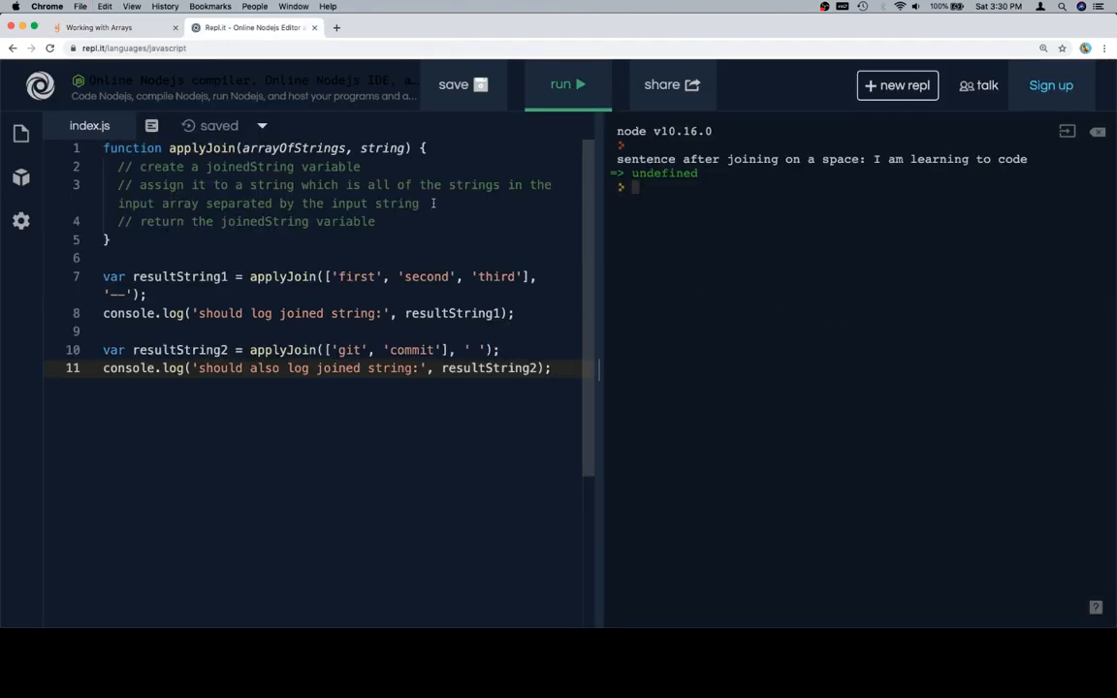
# Complete applyJoin with var joinedString = arrayOfStrings.join(string) and return joinedString, then run it
pyautogui.write('VAR J')
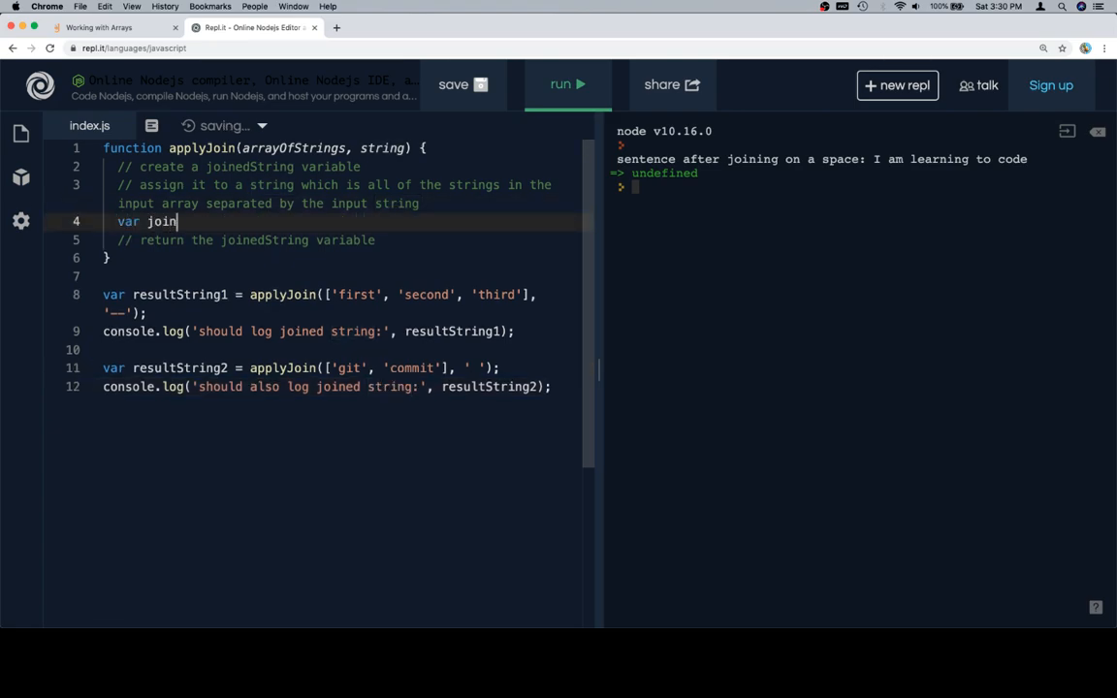
pyautogui.write('edString =')
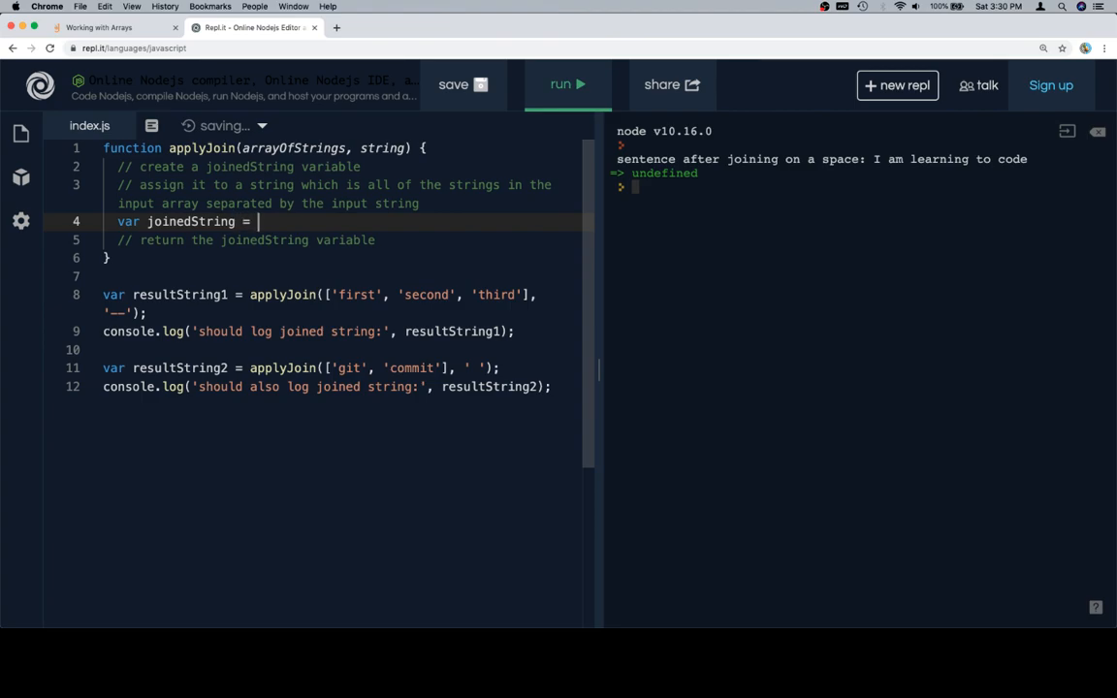
pyautogui.write('arrayOf')
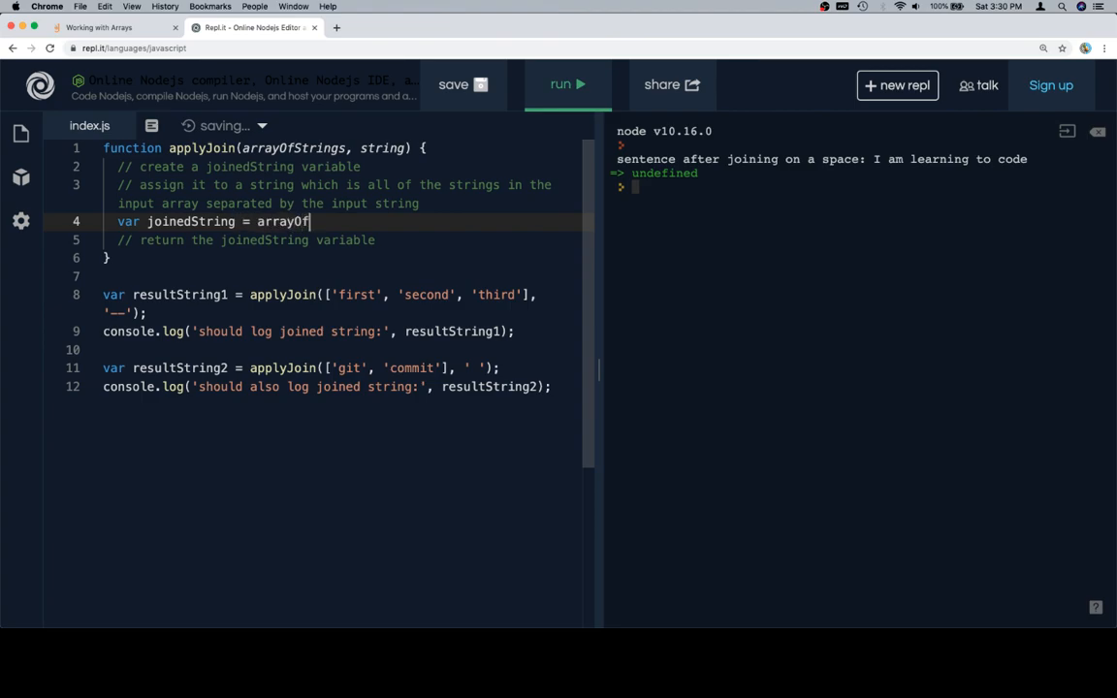
pyautogui.write('Strings')
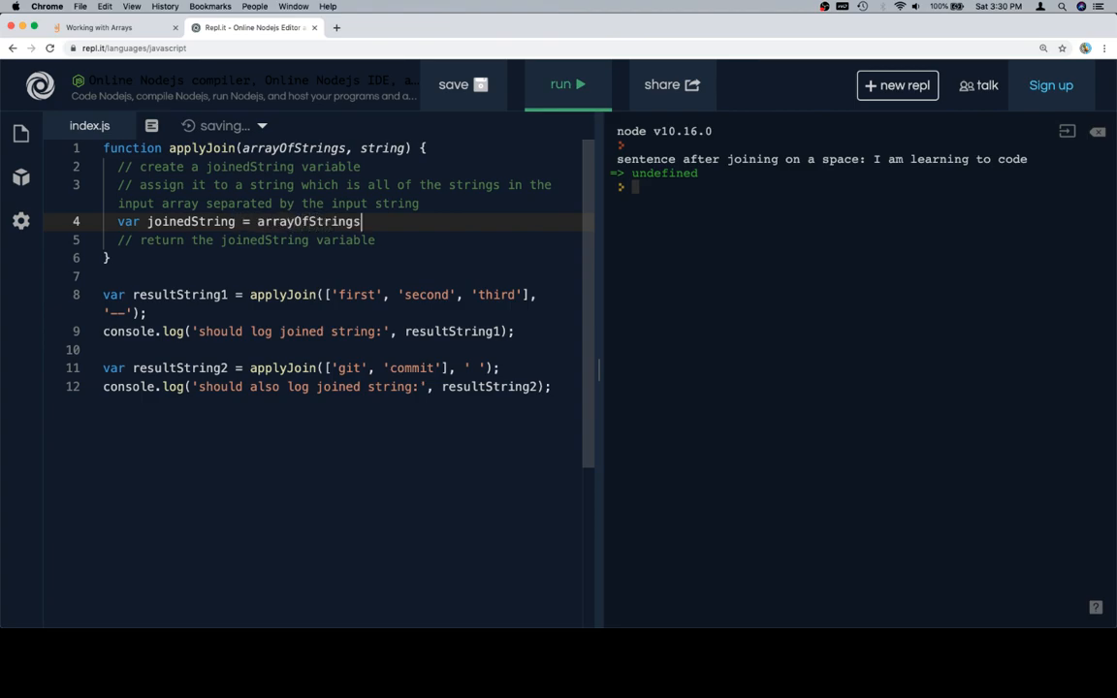
pyautogui.write('.join(string);')
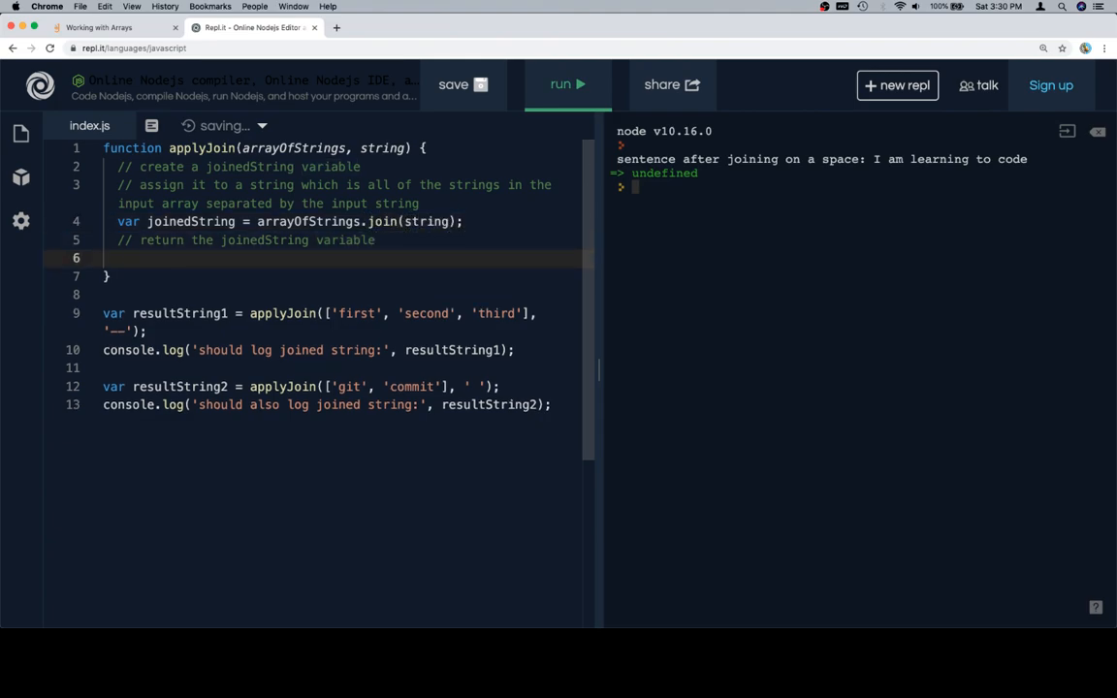
pyautogui.write('return joine')
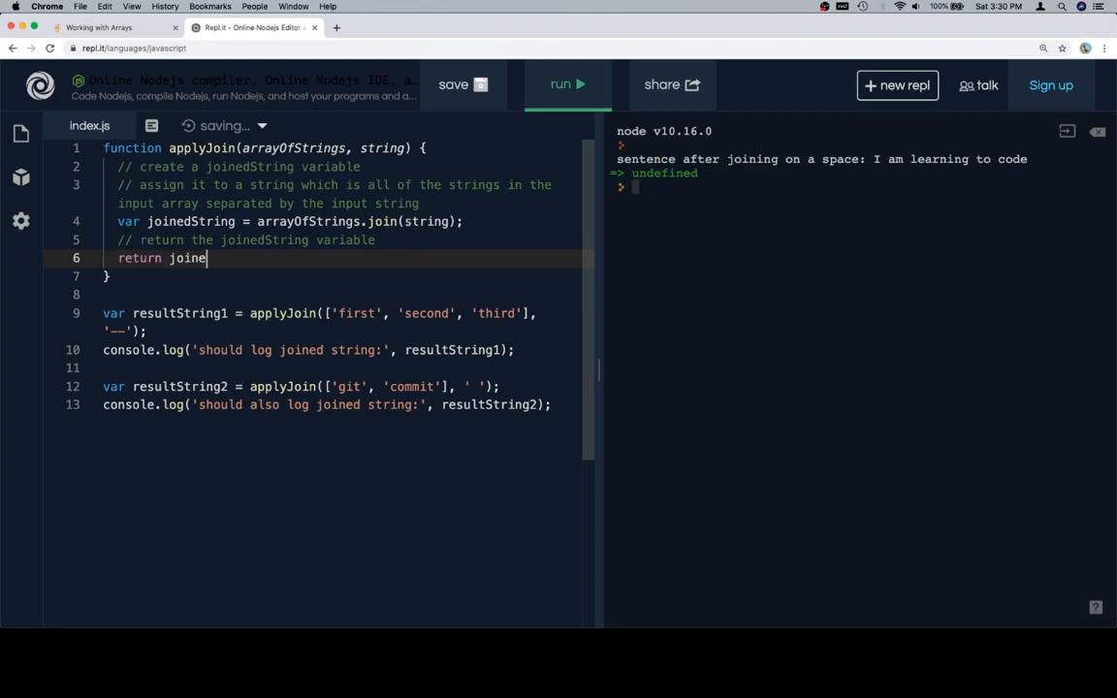
pyautogui.click(566, 85)
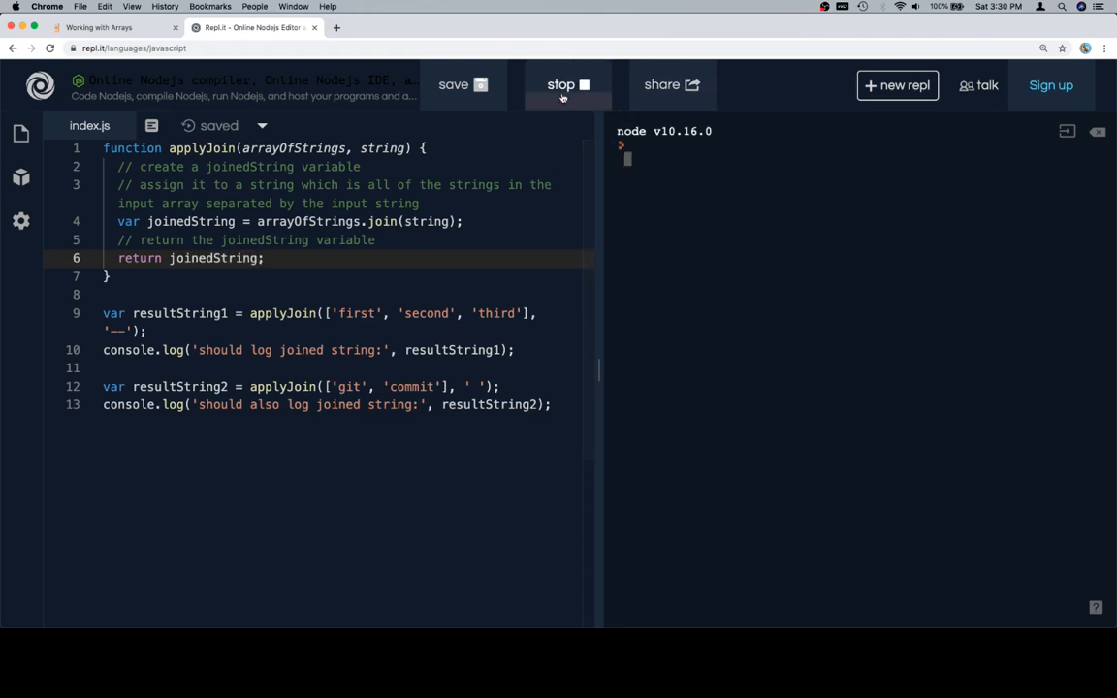
# Run applyJoin so the console prints "first---second---third" and "git commit"
pyautogui.click(566, 85)
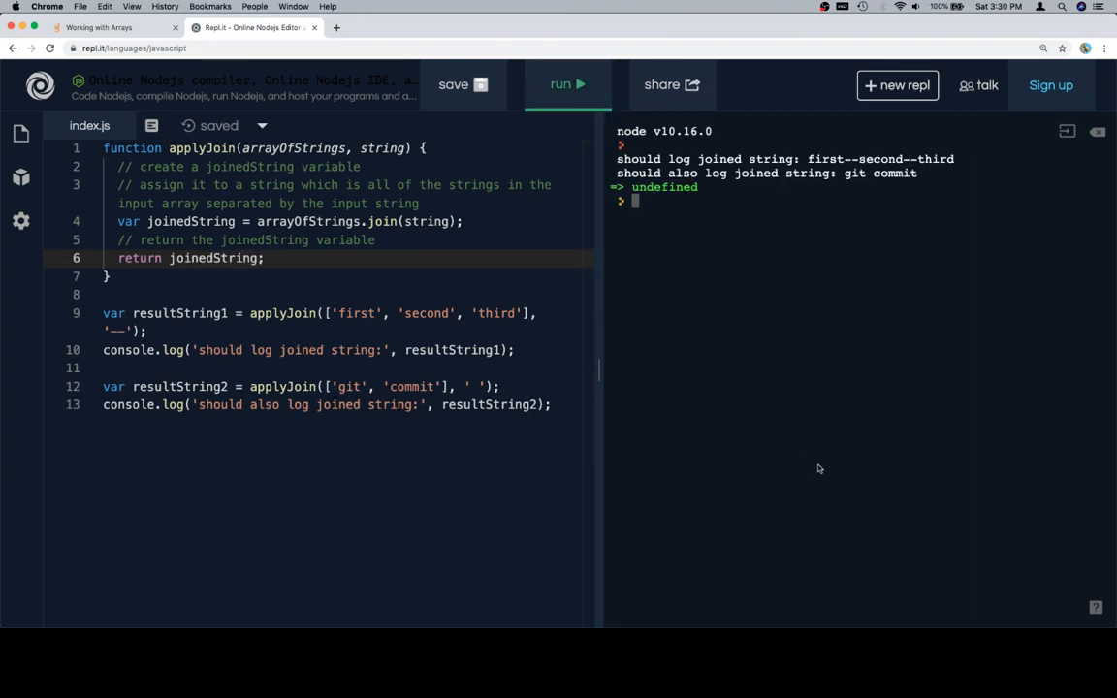
pyautogui.moveTo(935, 253)
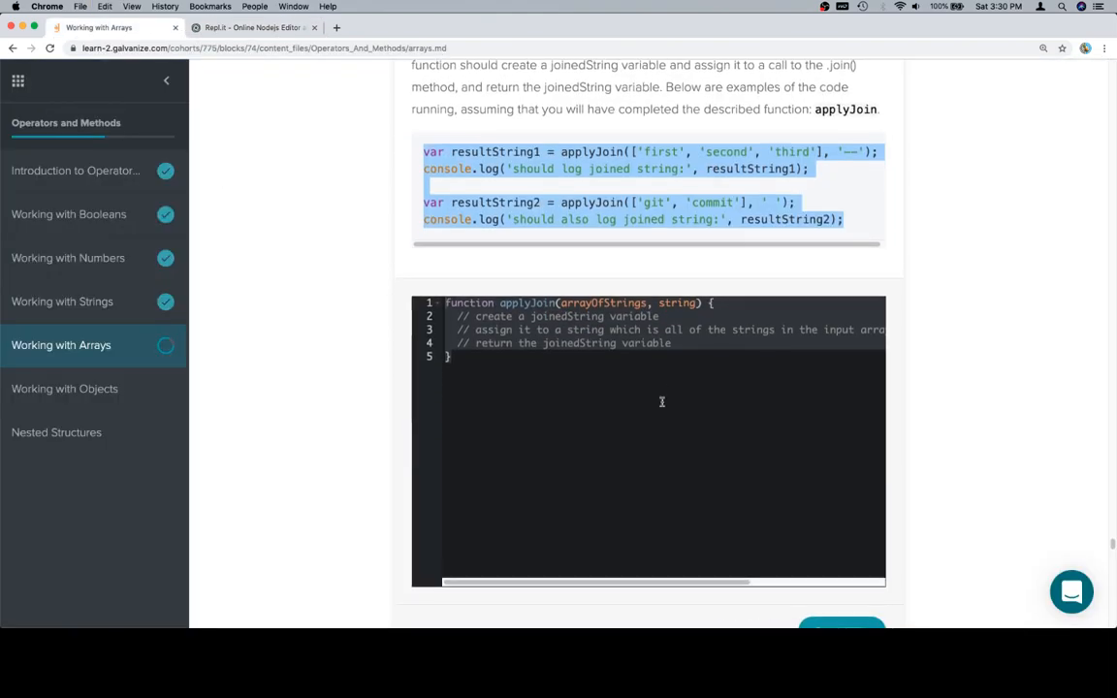
# Paste the joinedString solution into the Learn challenge editor and run the three tests to Correct
pyautogui.write('var joinedString = arrayOfStrings.join(string);')
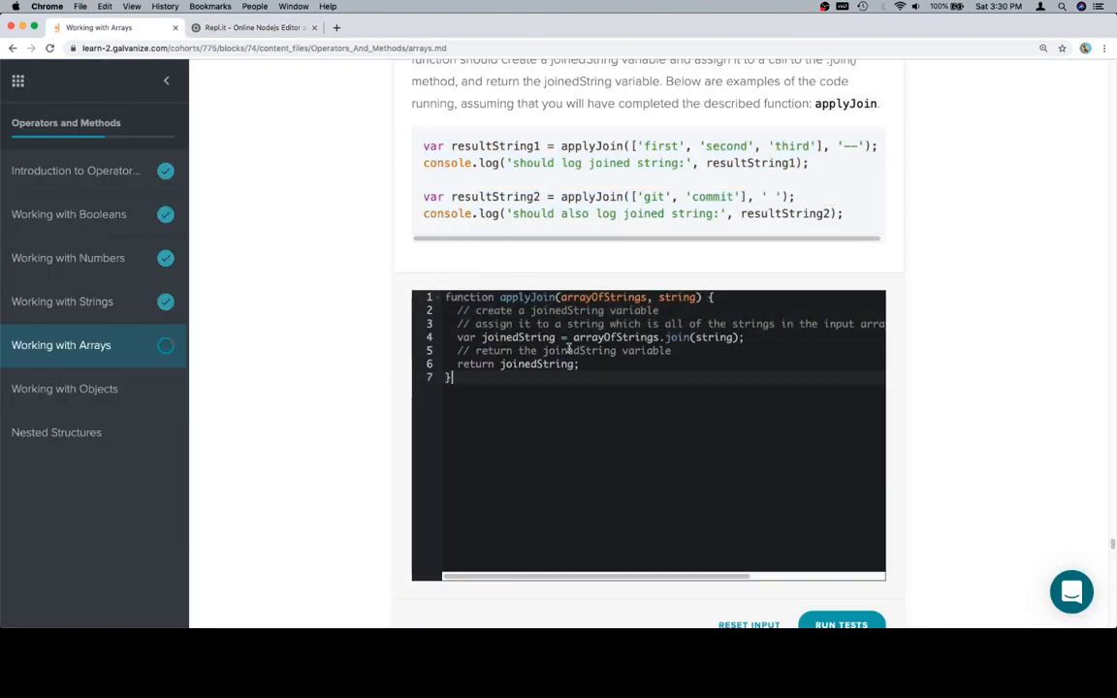
pyautogui.scroll(-3)
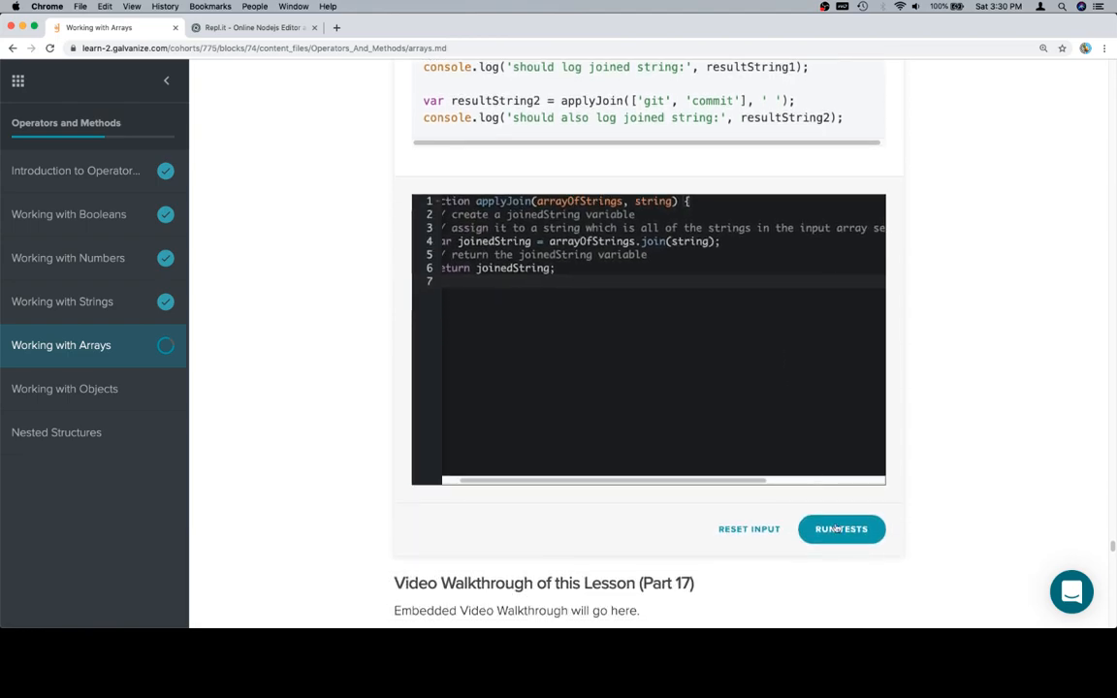
pyautogui.click(842, 528)
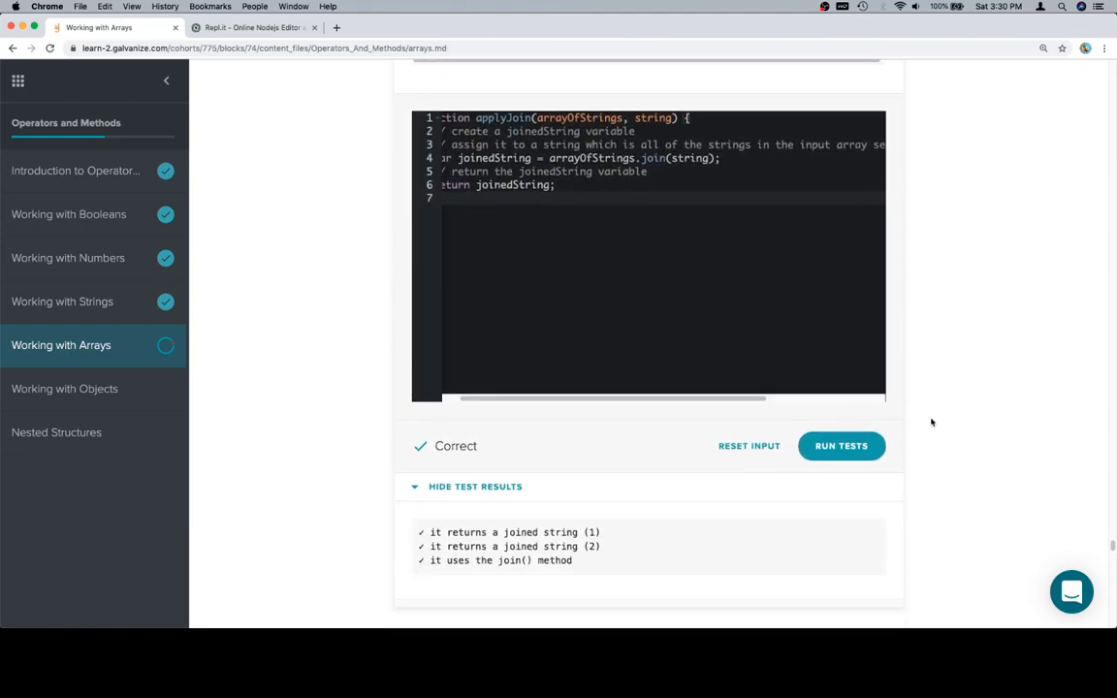